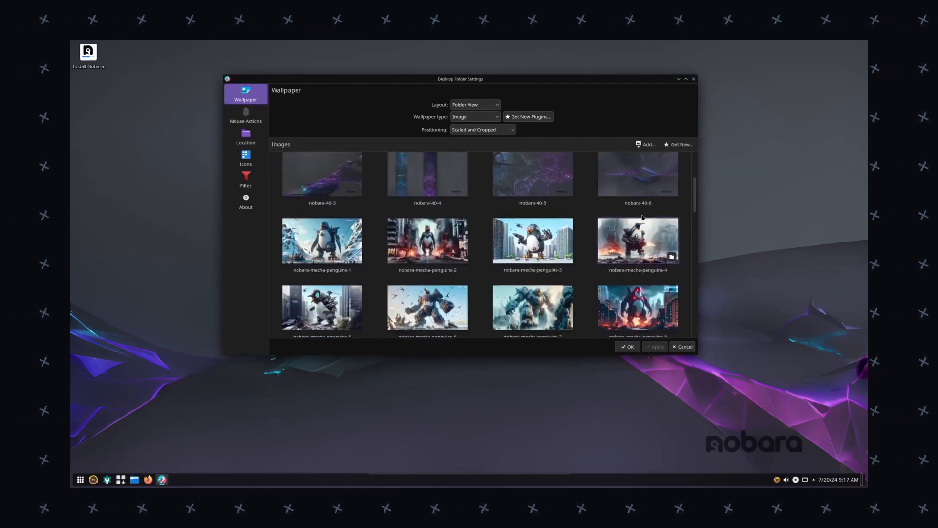
Browse Yum Extender's Queue, Flatpaks and Packages lists
scroll("down", 3)
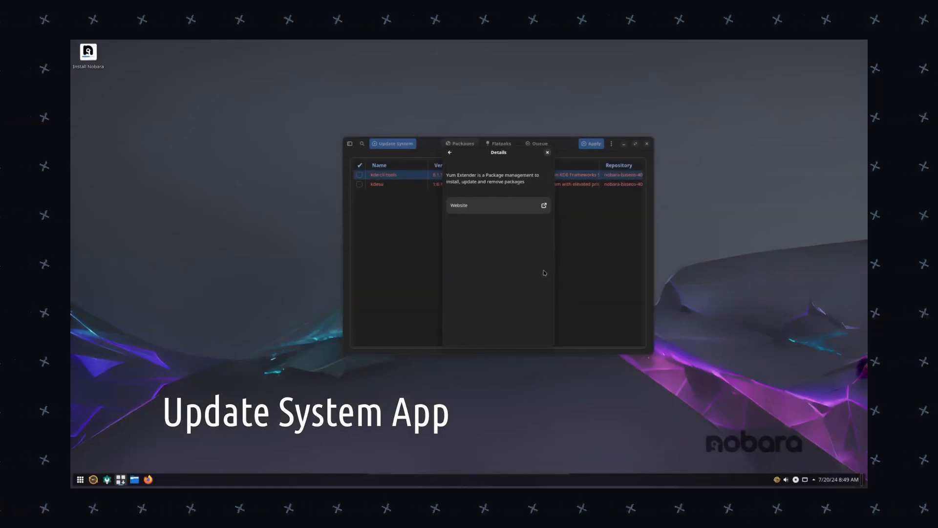
left_click(546, 152)
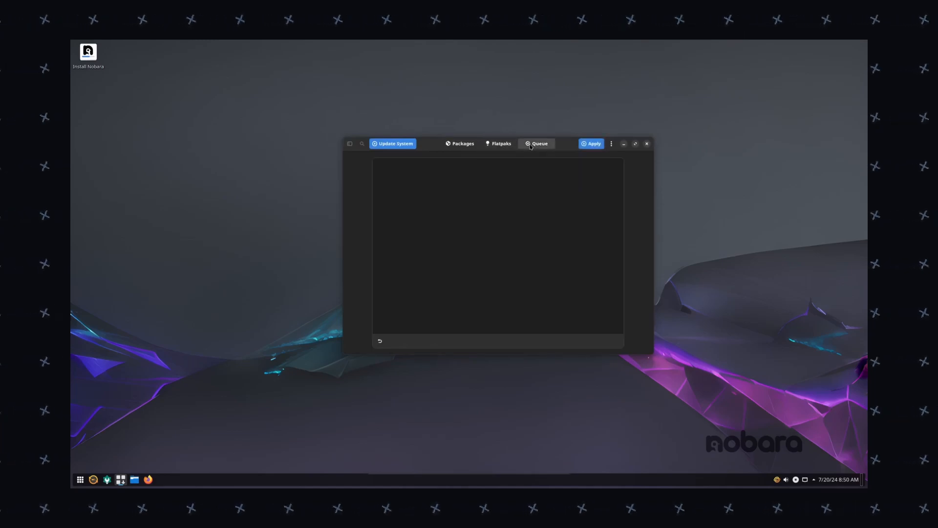
left_click(462, 144)
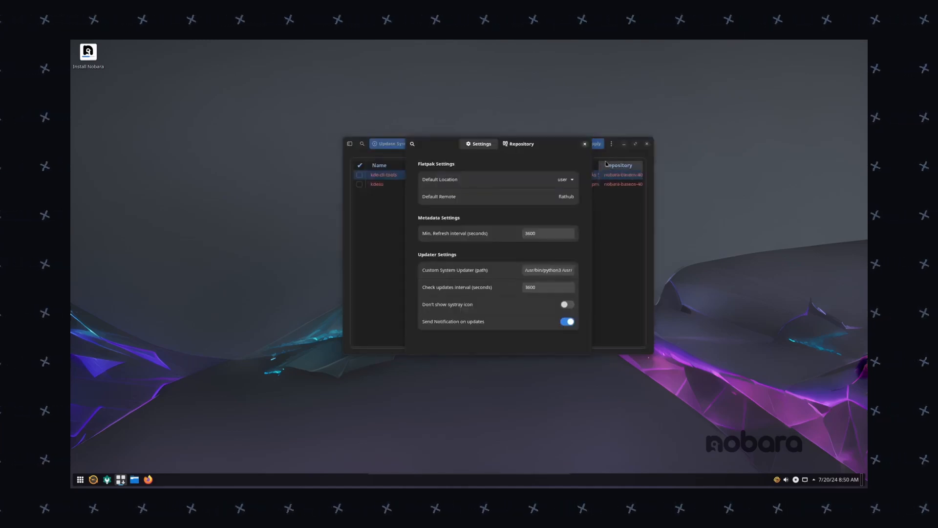
left_click(565, 321)
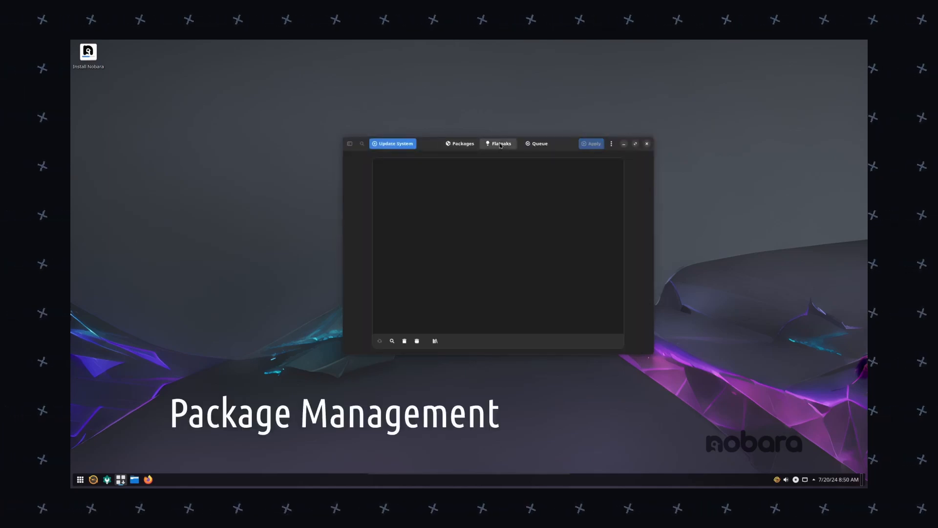
left_click(462, 144)
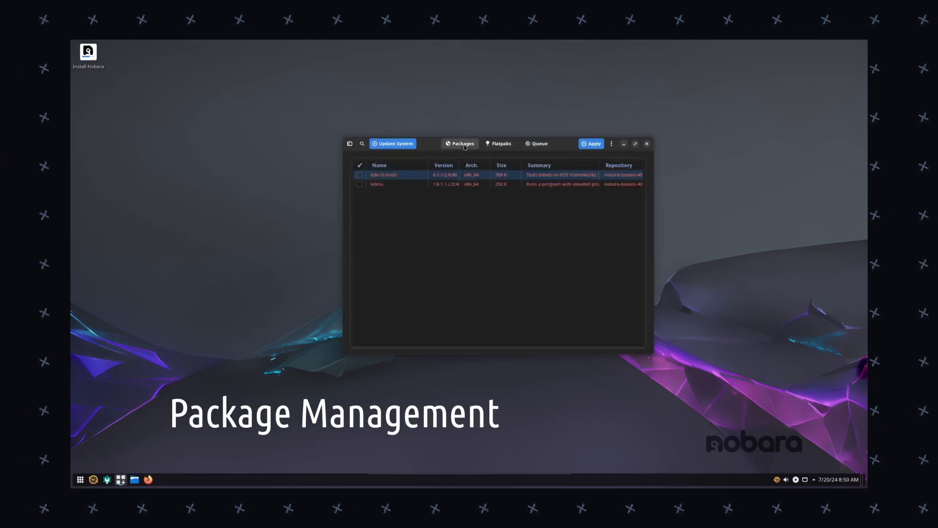
Review Yum Extender's Preferences and its list of enabled package repositories
left_click(611, 143)
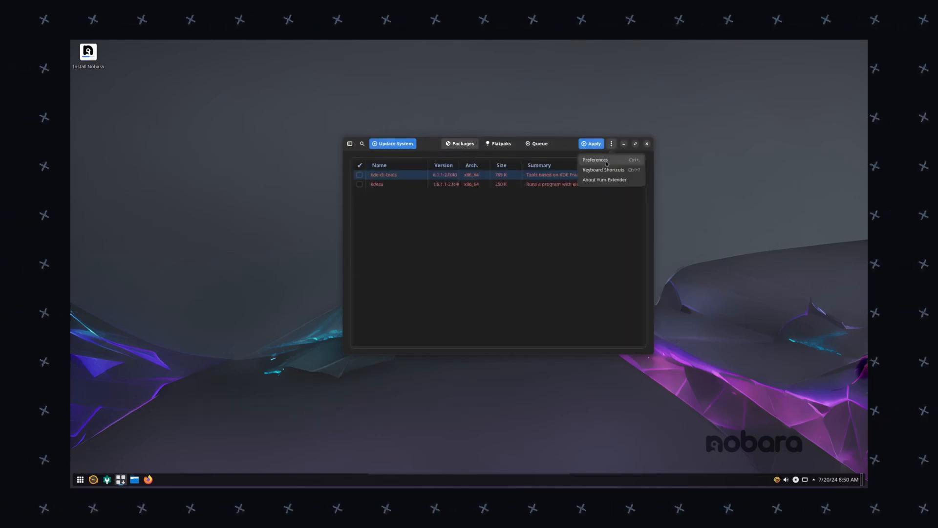
left_click(595, 159)
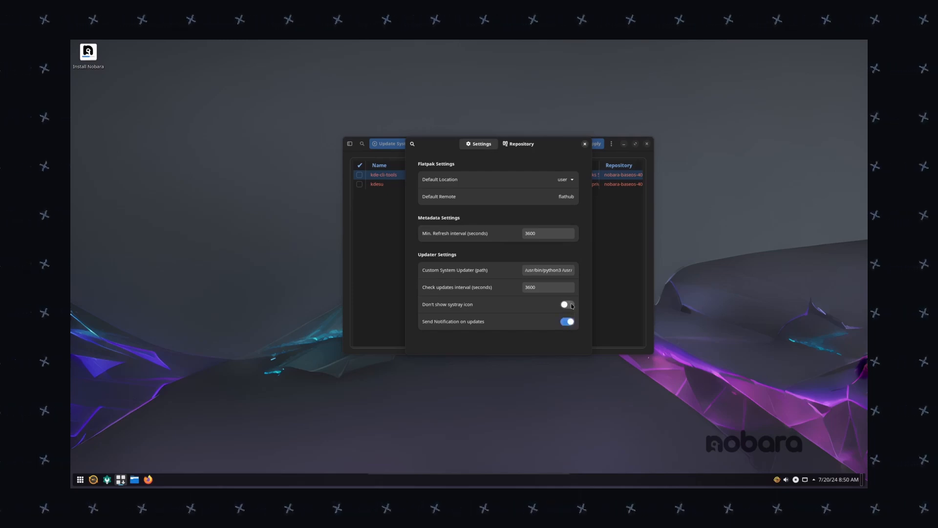
left_click(564, 179)
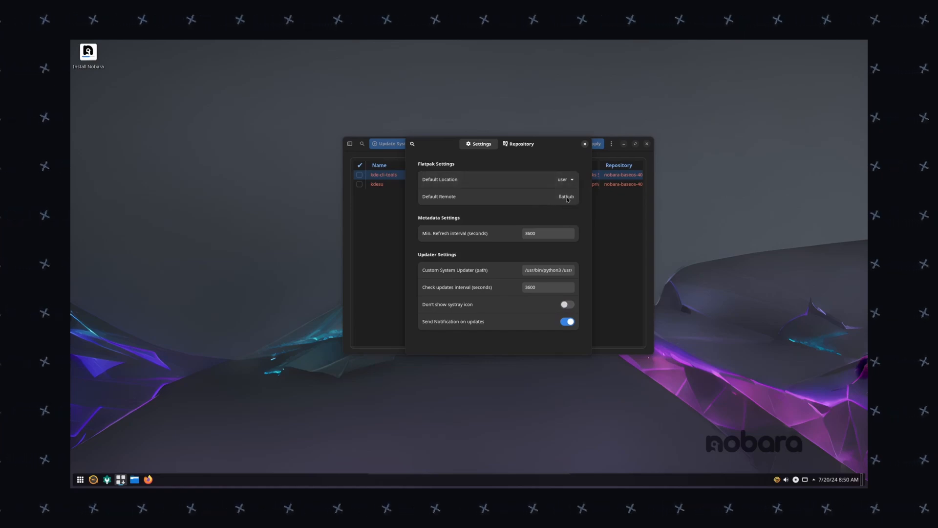
left_click(518, 143)
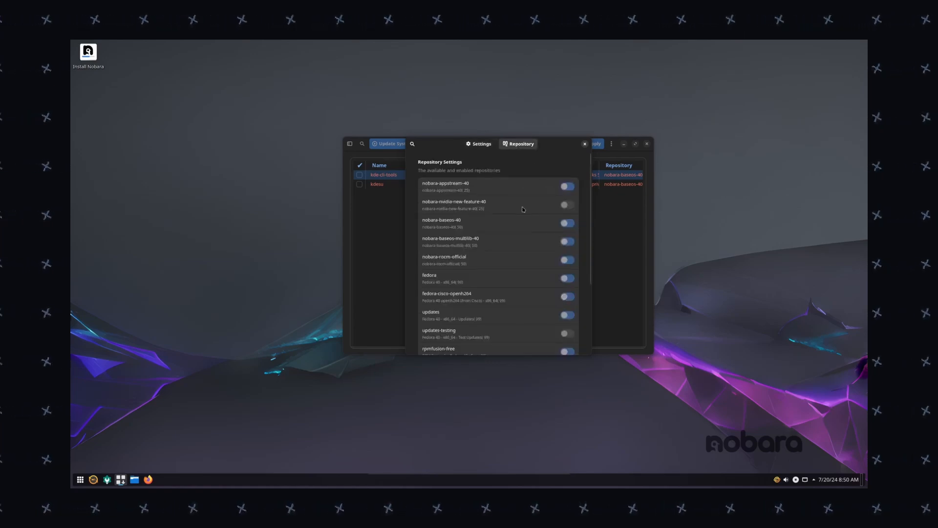
scroll("down", 3)
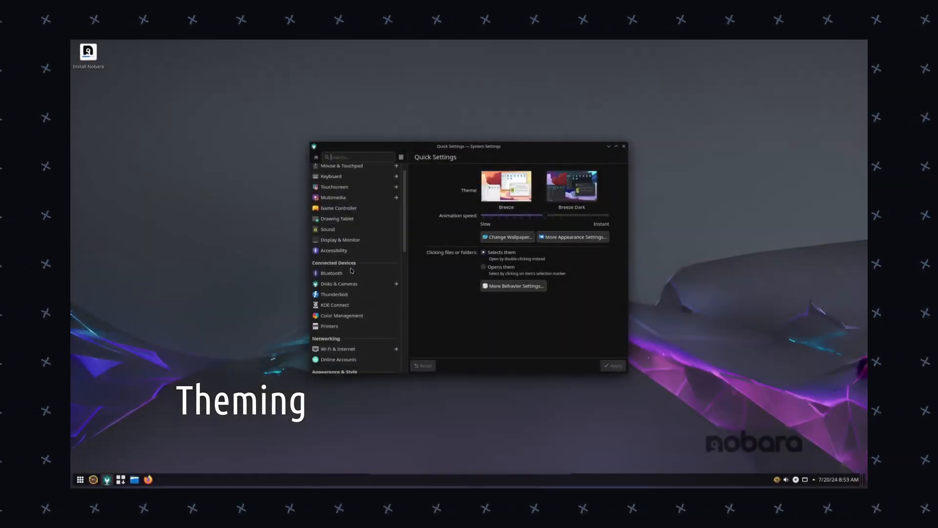
left_click(507, 236)
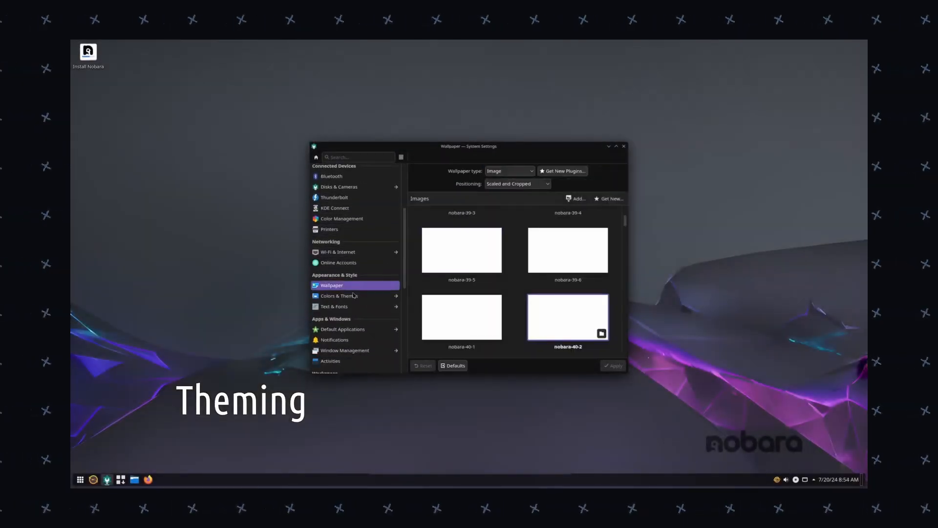
left_click(334, 296)
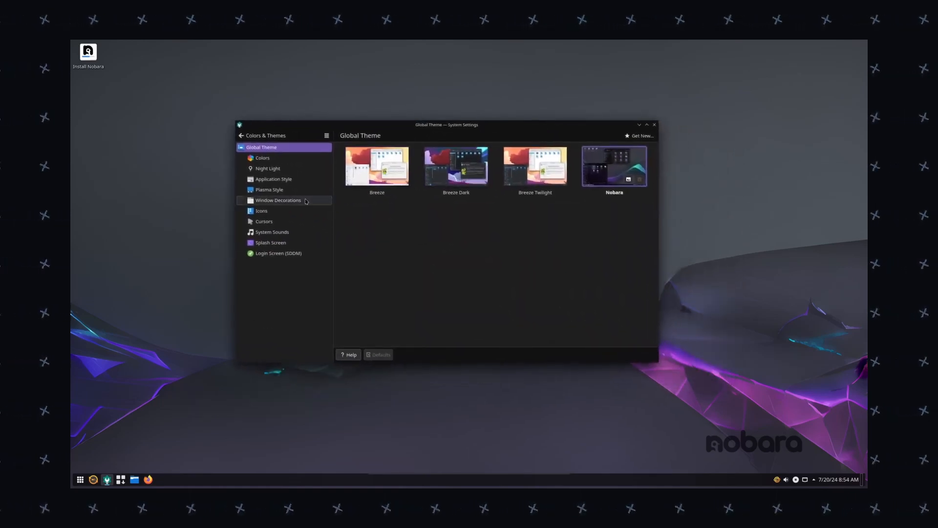
left_click(268, 190)
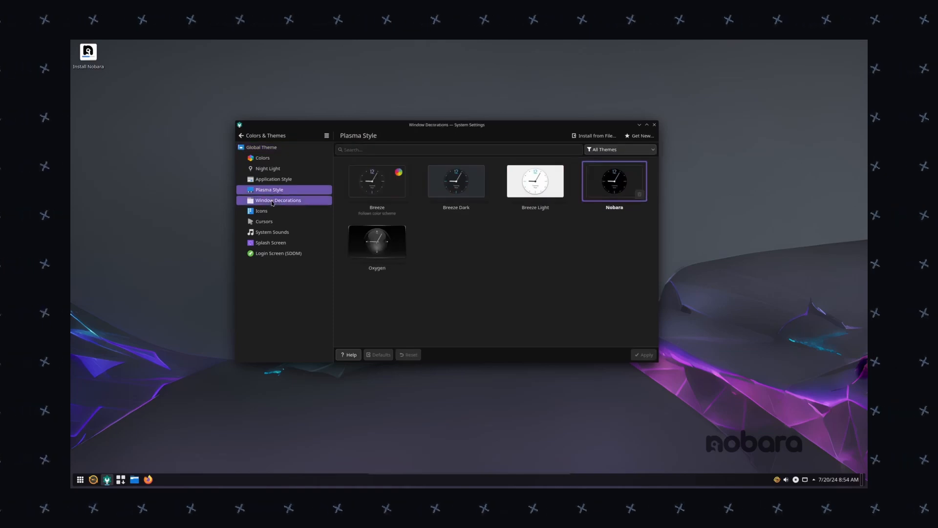
left_click(278, 199)
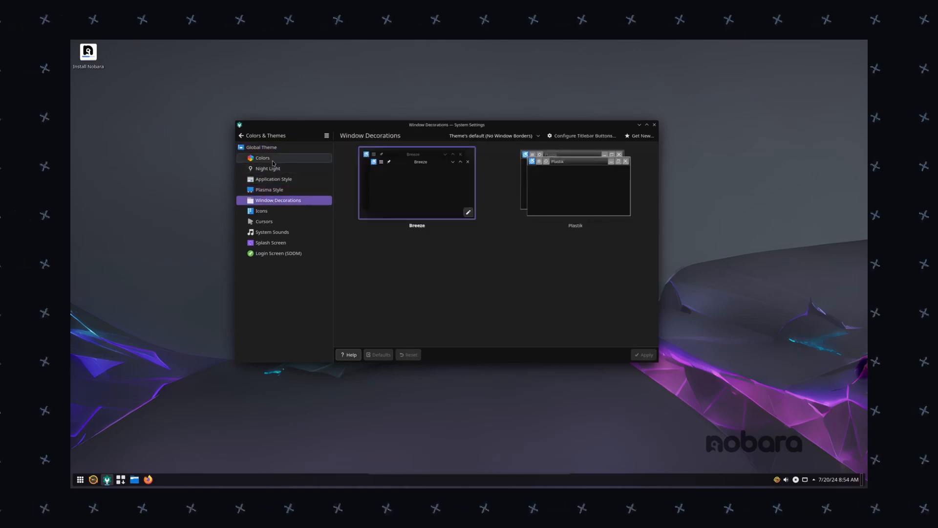
left_click(262, 211)
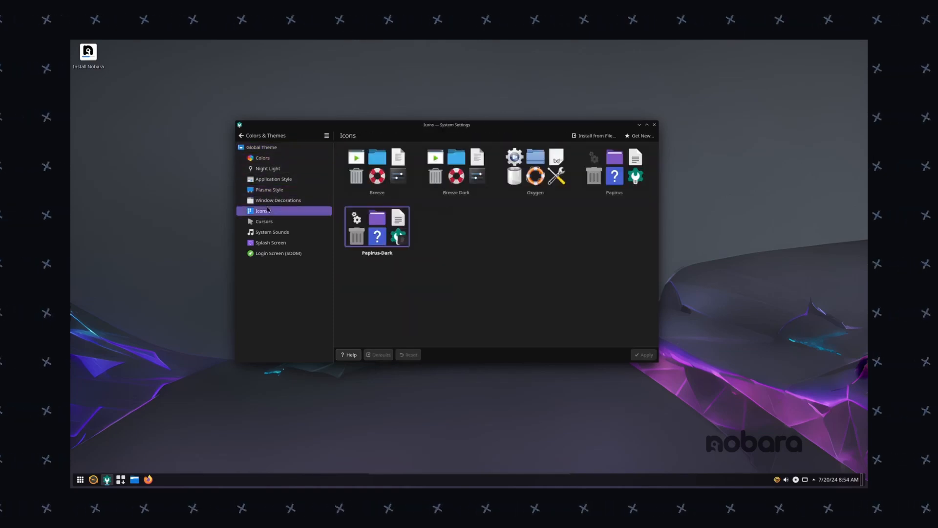
left_click(278, 199)
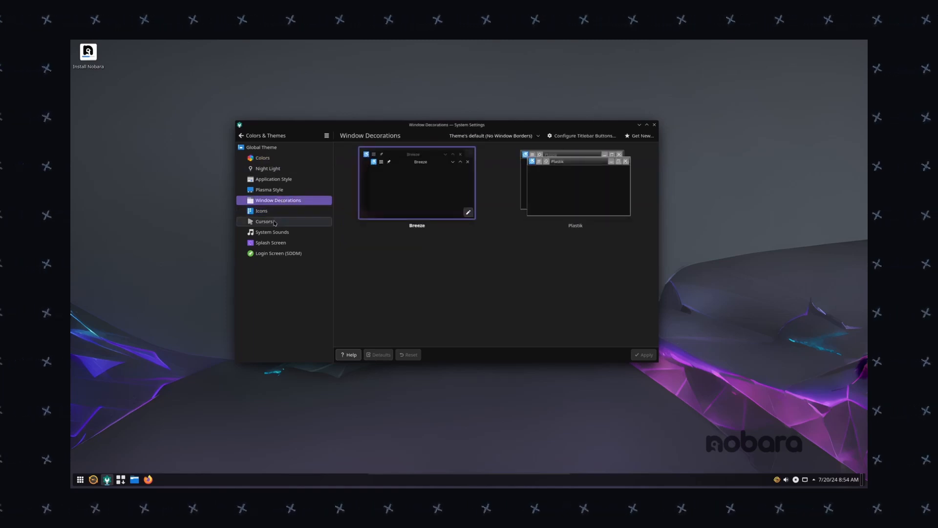
left_click(262, 148)
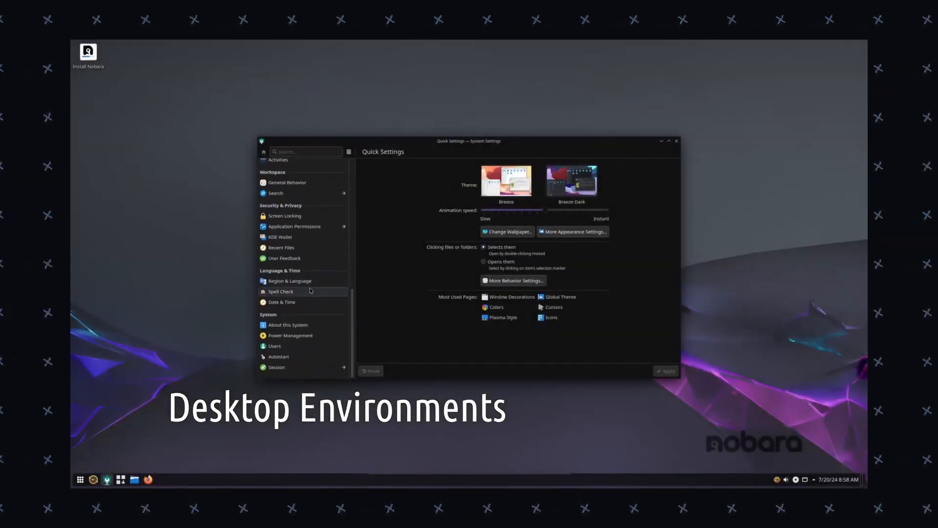
left_click(287, 324)
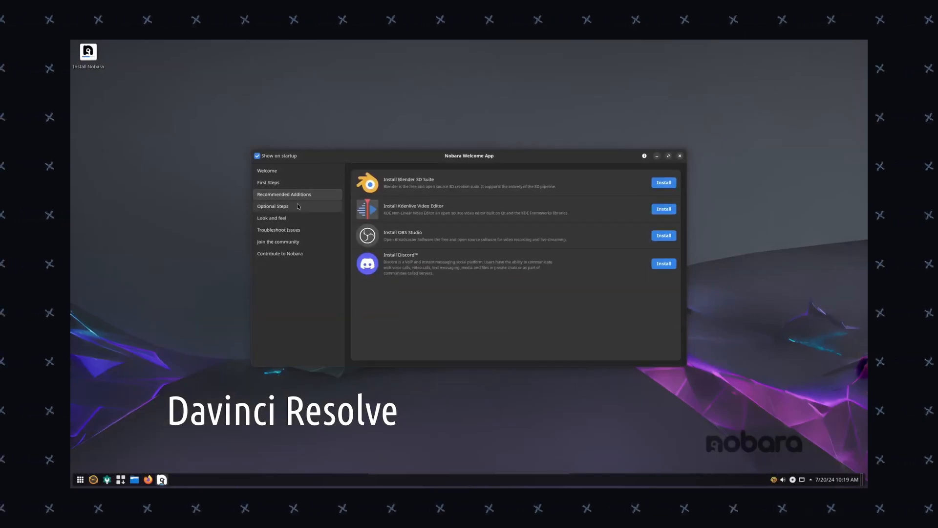
Show the Welcome App's Optional Steps with DaVinci Resolve, Steam and Proton-GE fixups
left_click(273, 207)
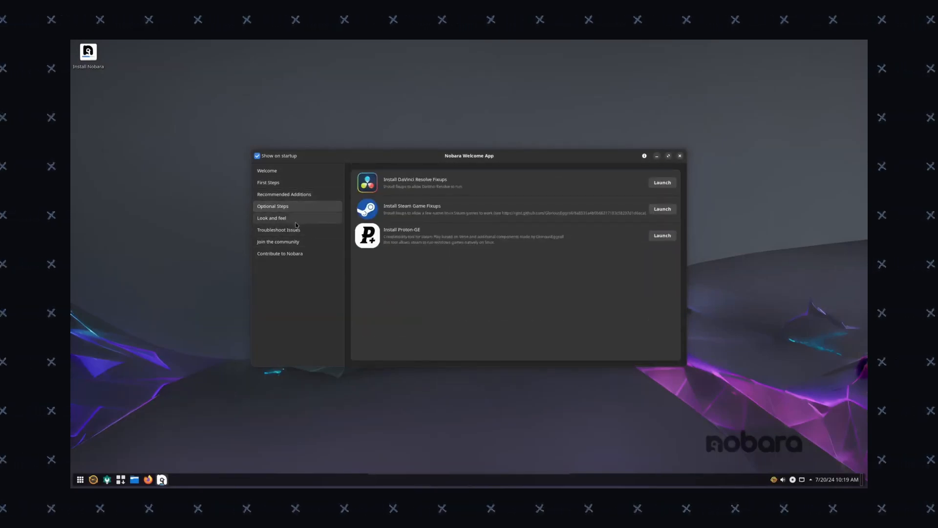
left_click(279, 228)
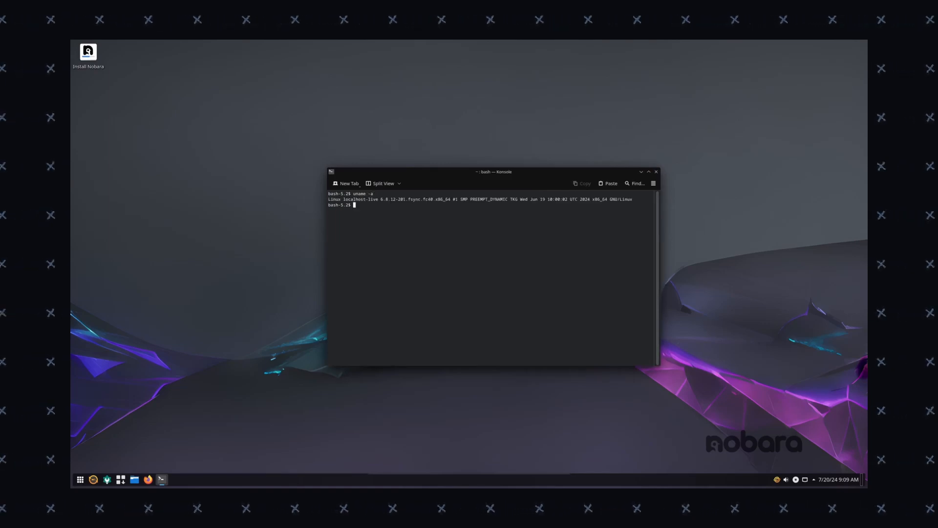
Run uname -a and uname -r to show kernel 6.9.12-201.fsync.fc40.x86_64
type("uname -r")
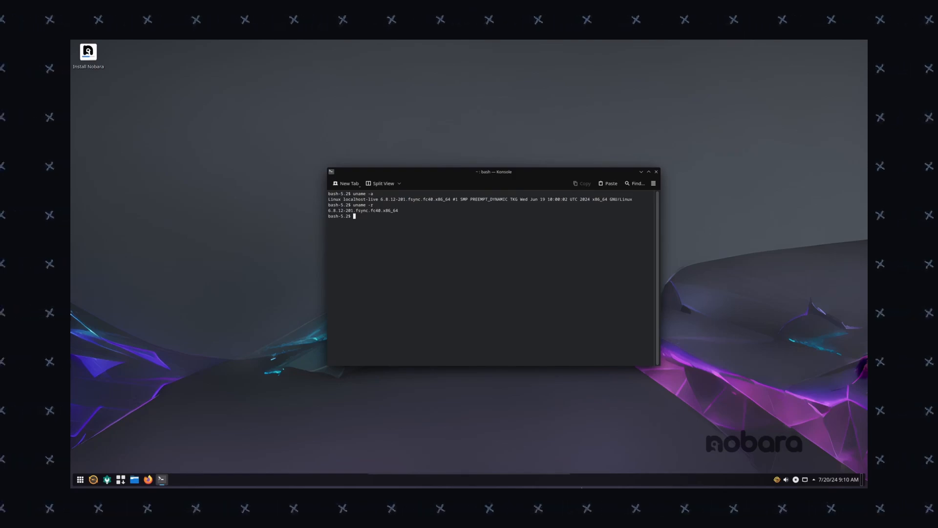
left_click(661, 116)
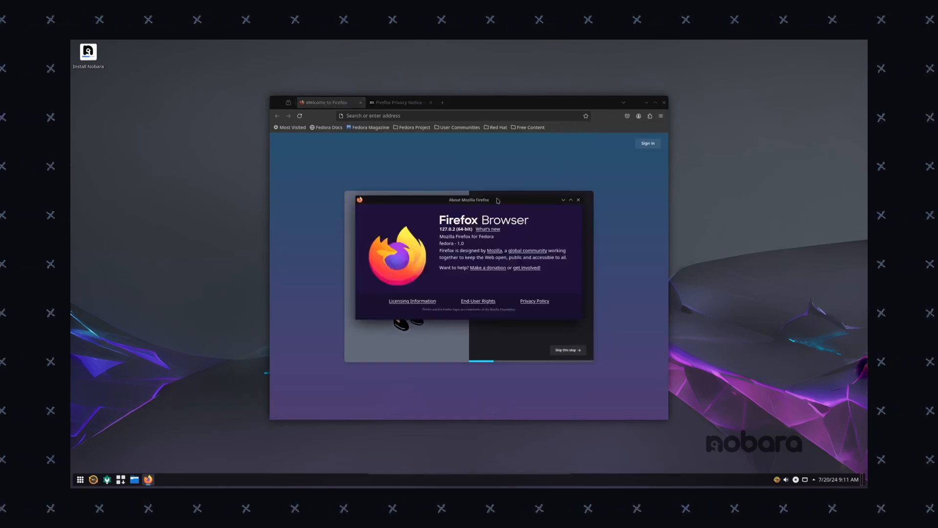
mouse_move(540, 239)
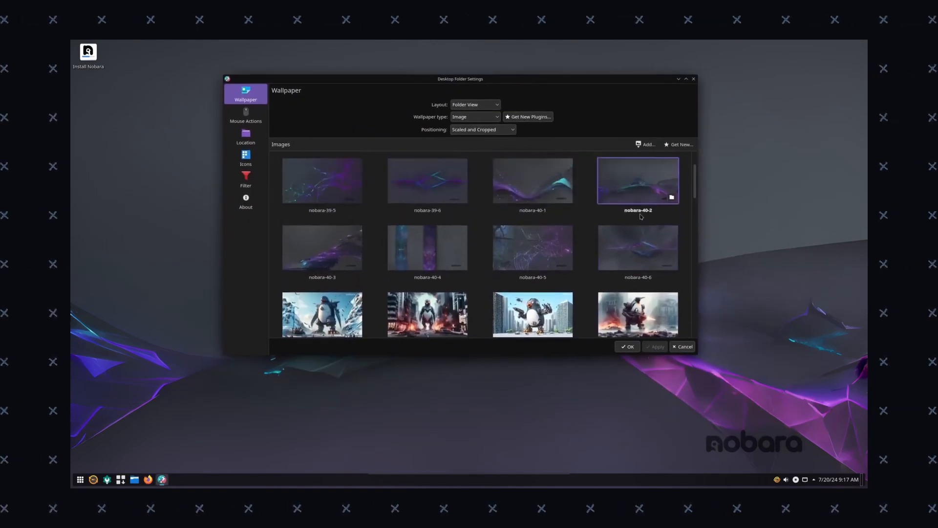
scroll("down", 3)
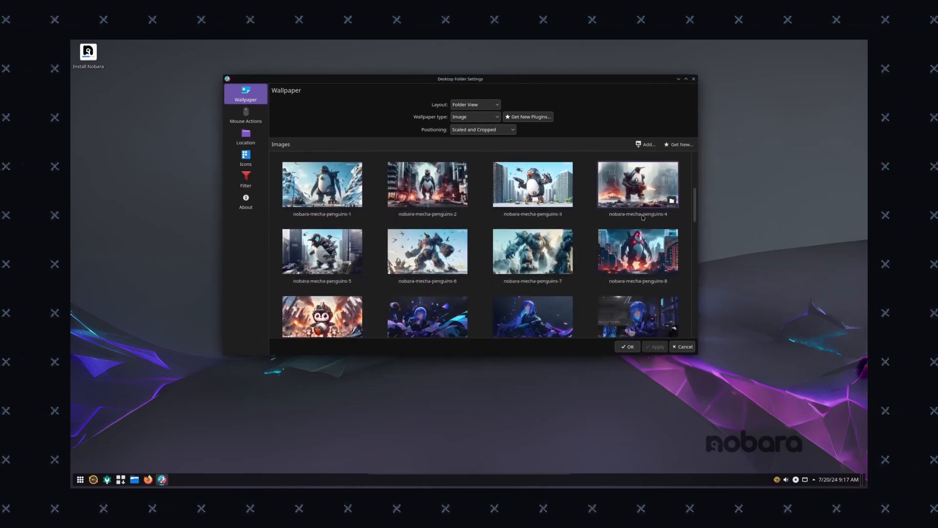
scroll("down", 3)
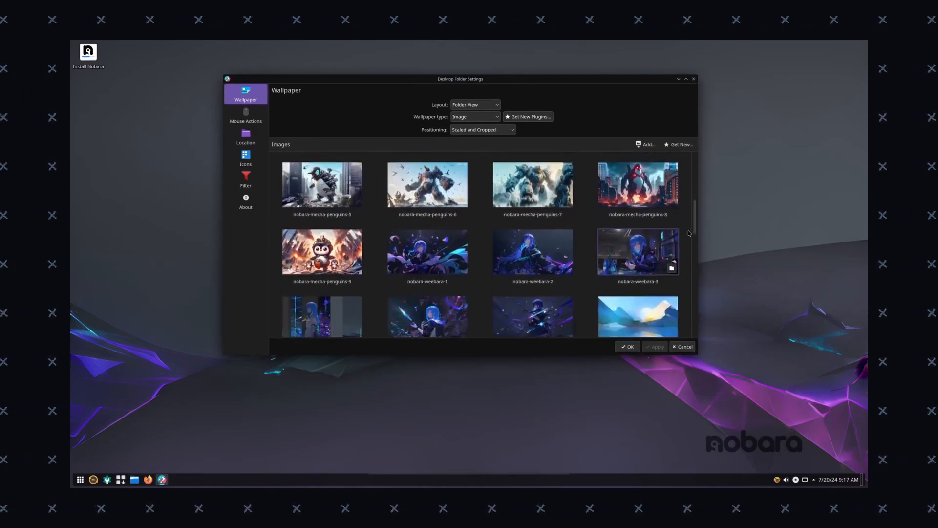
scroll("down", 3)
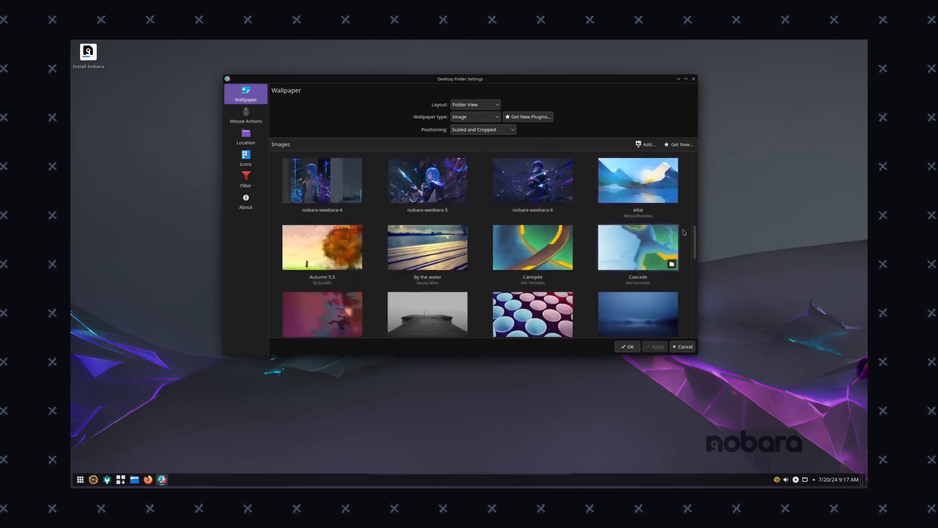
scroll("down", 3)
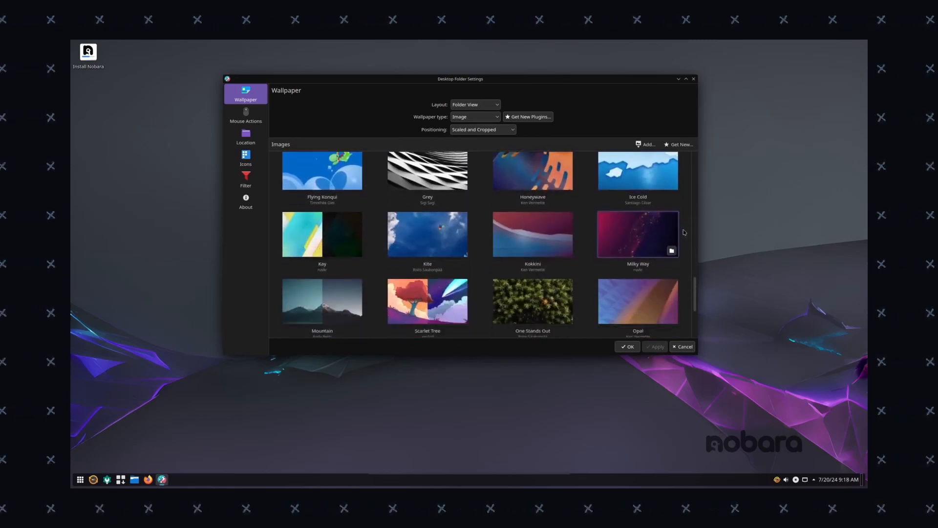
scroll("down", 3)
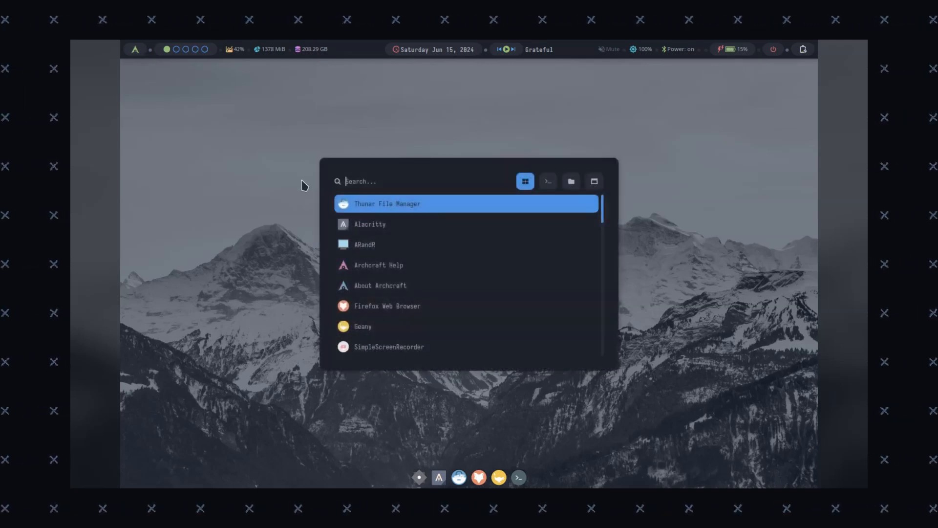
mouse_move(135, 49)
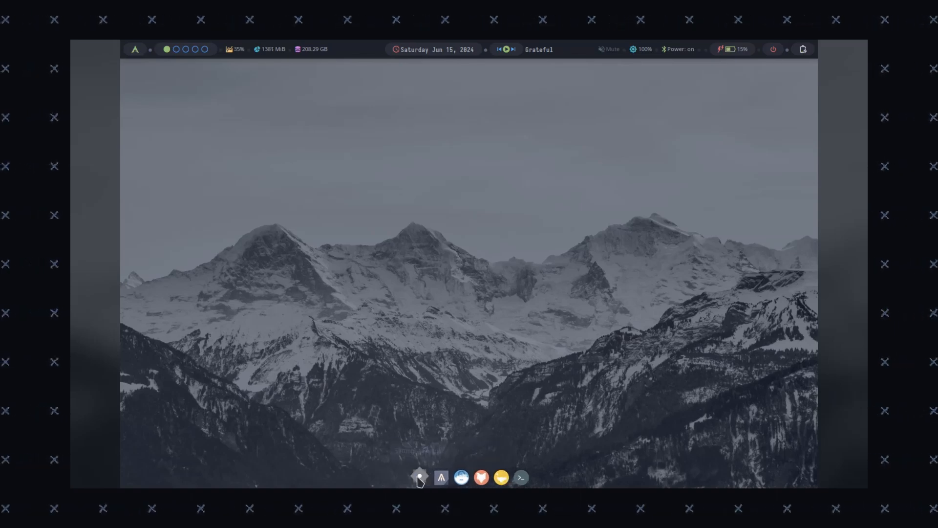
Briefly check the Settings Manager, then launch an Alacritty terminal showing neofetch
left_click(419, 478)
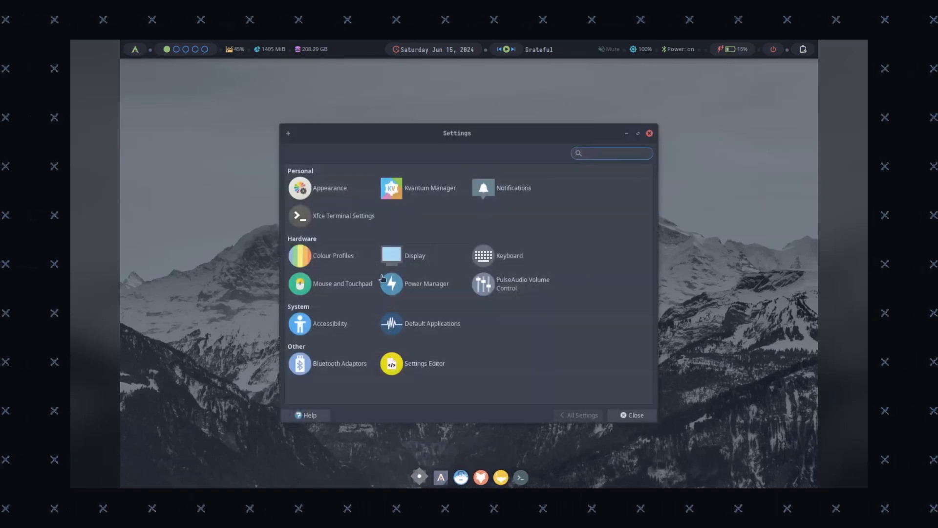
left_click(610, 153)
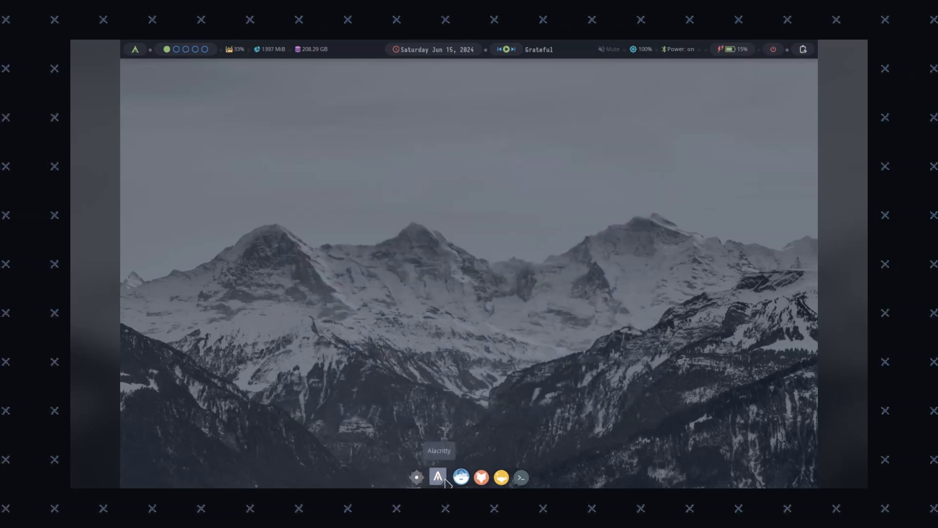
left_click(438, 477)
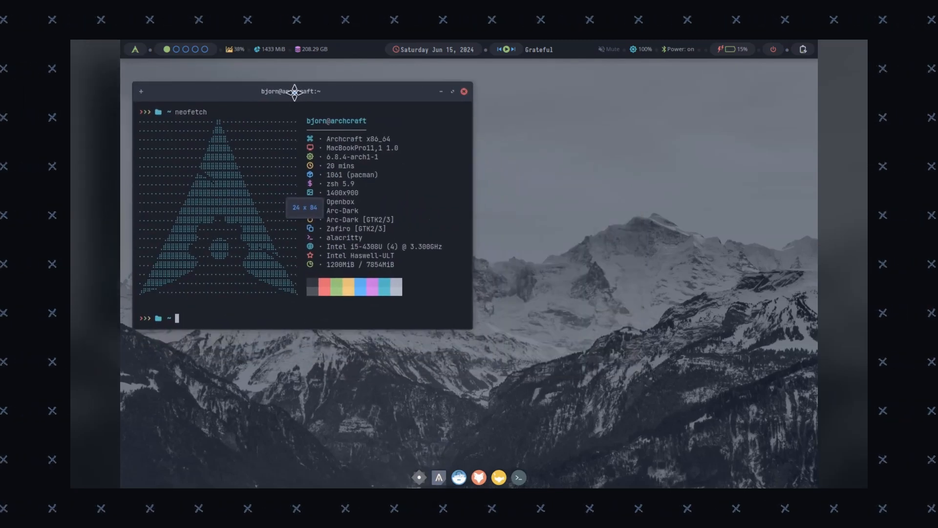
mouse_move(498, 477)
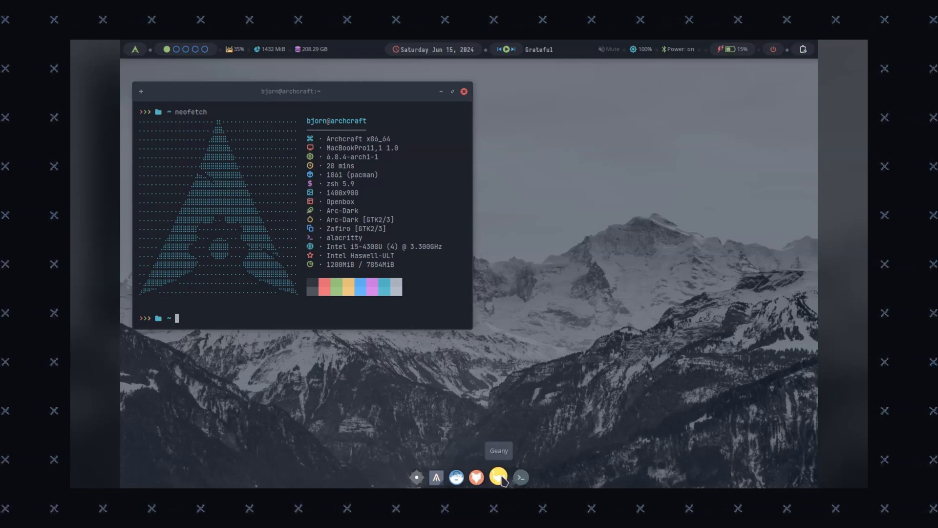
mouse_move(519, 477)
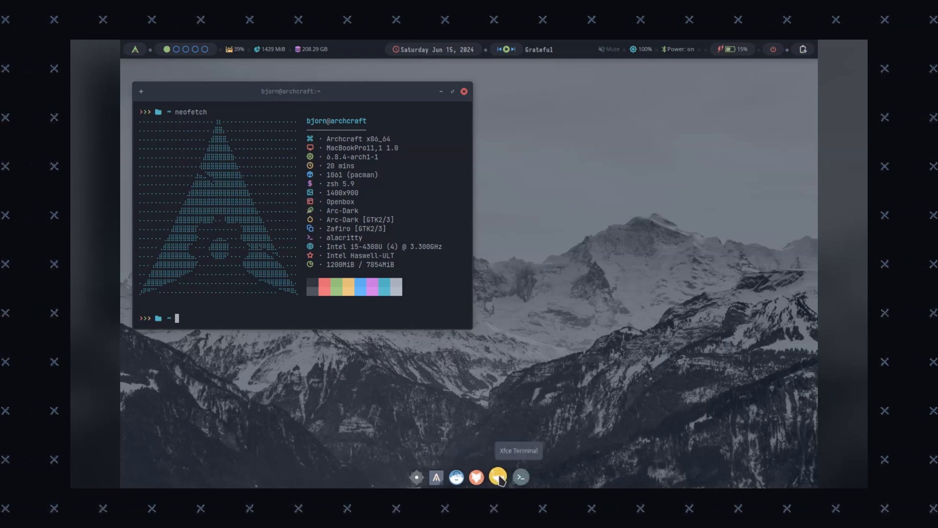
mouse_move(476, 135)
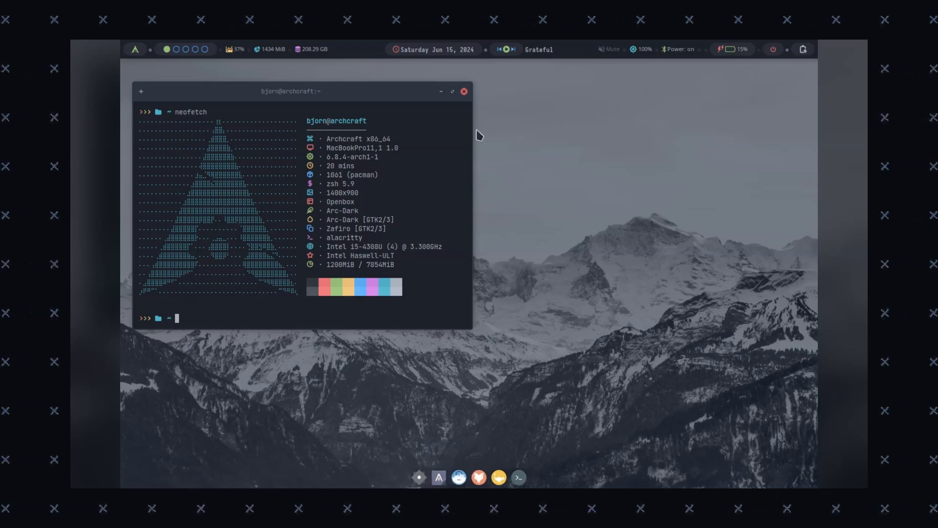
Switch the Archcraft desktop style to Manhattan, then to Beach, via the desktop menu
right_click(476, 134)
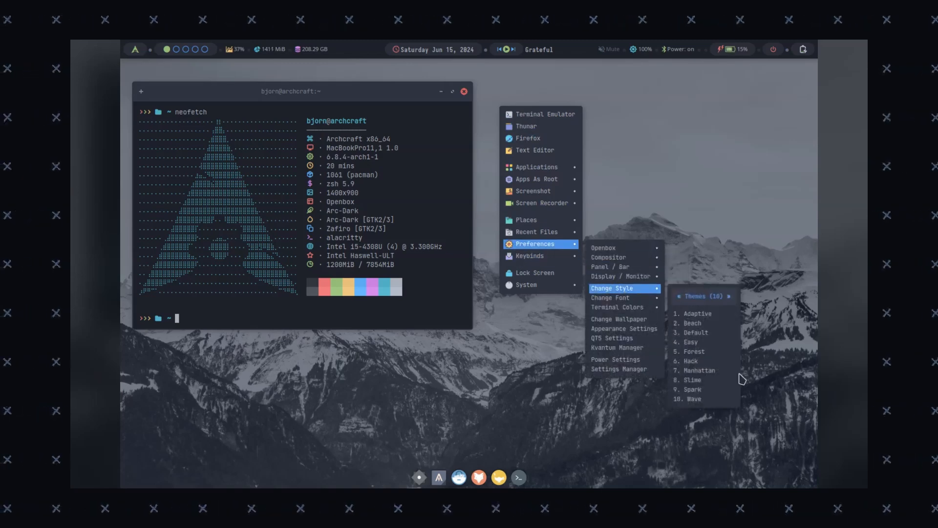
left_click(698, 370)
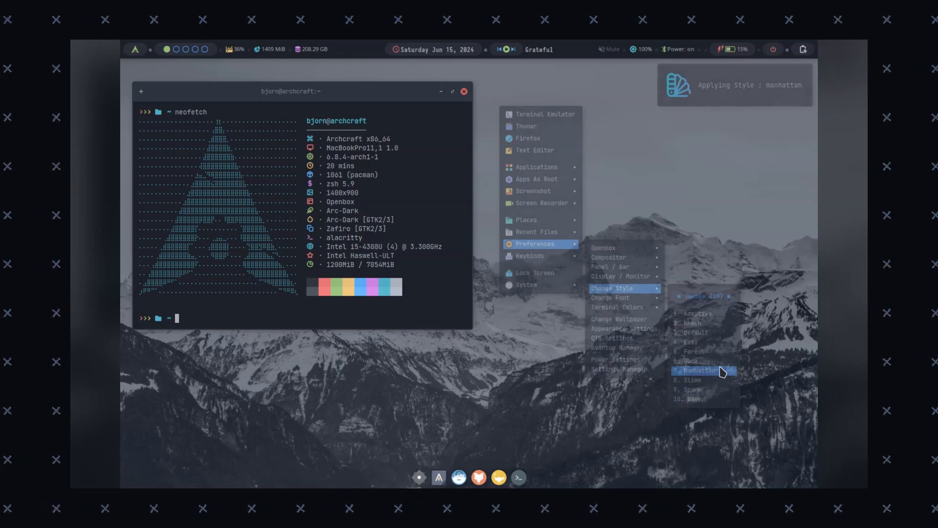
left_click(699, 370)
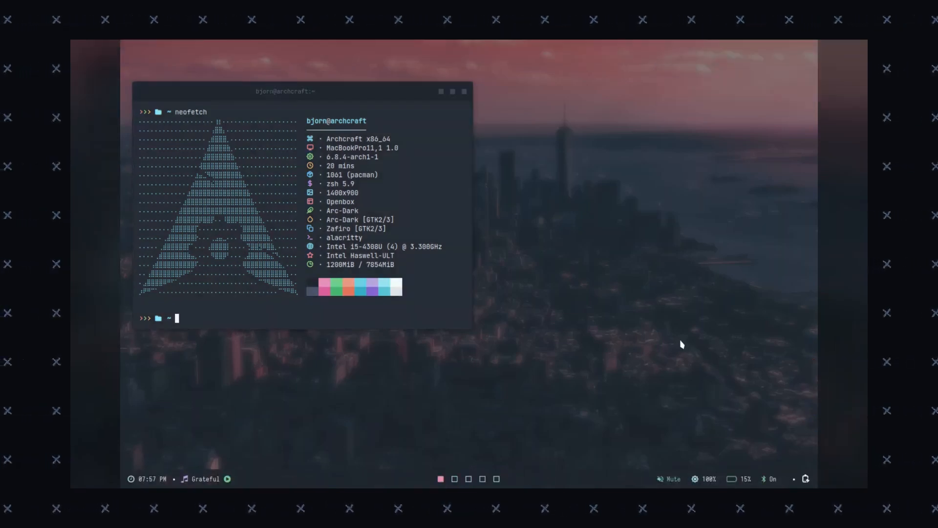
mouse_move(519, 135)
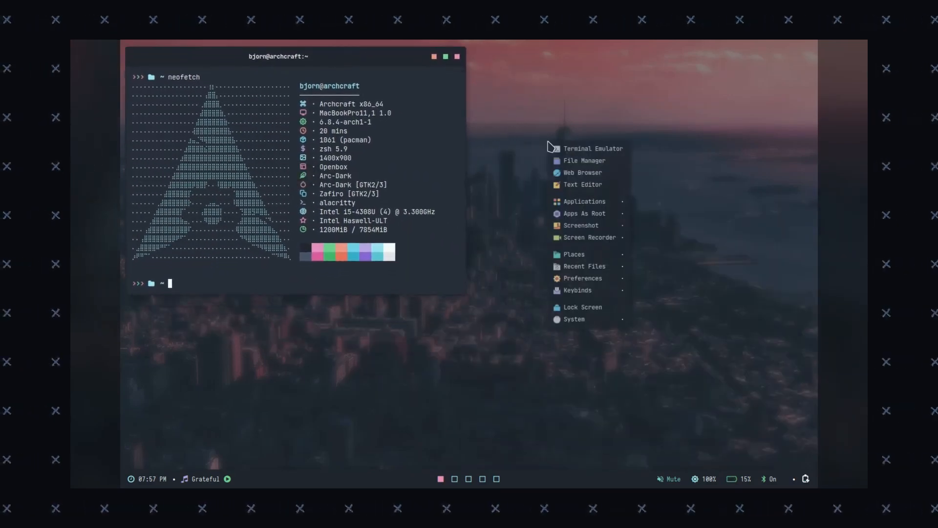
left_click(583, 278)
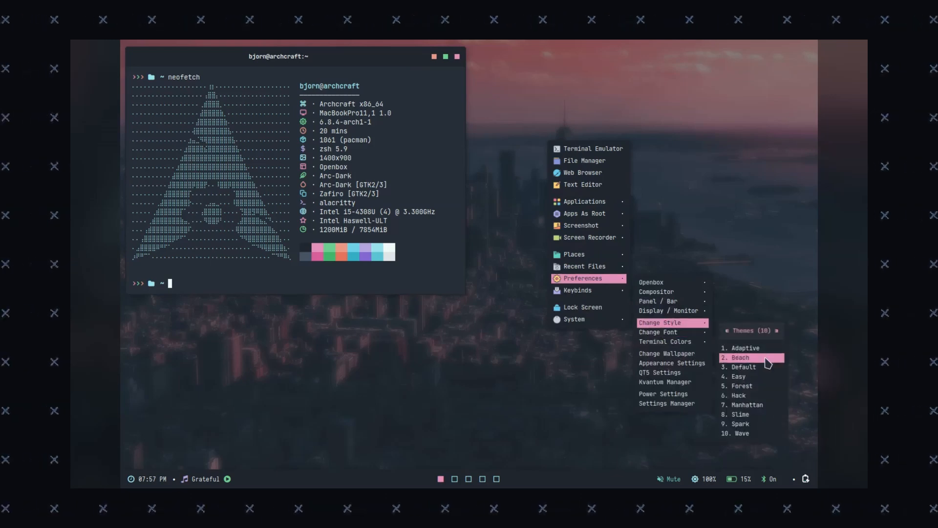
left_click(739, 376)
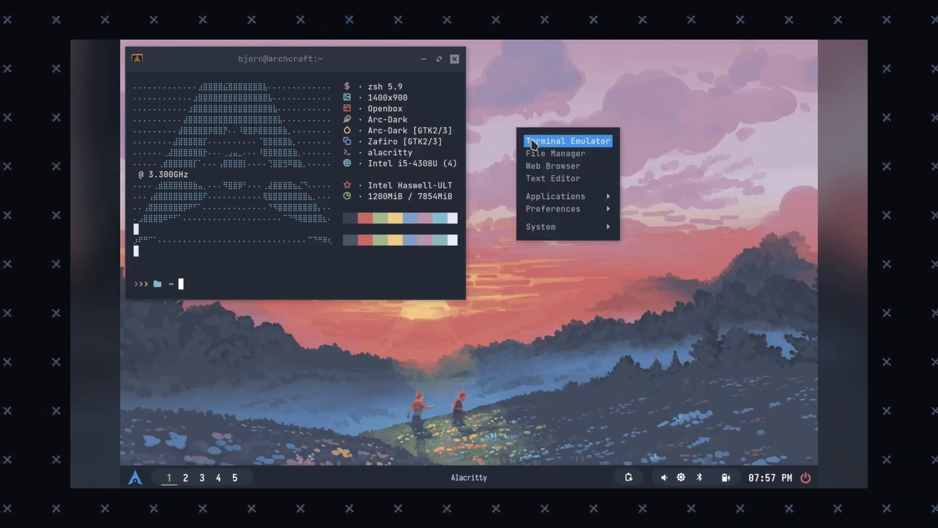
Reposition the file manager and open Openbox's menu-icons.xml in Geany for editing
left_click(566, 140)
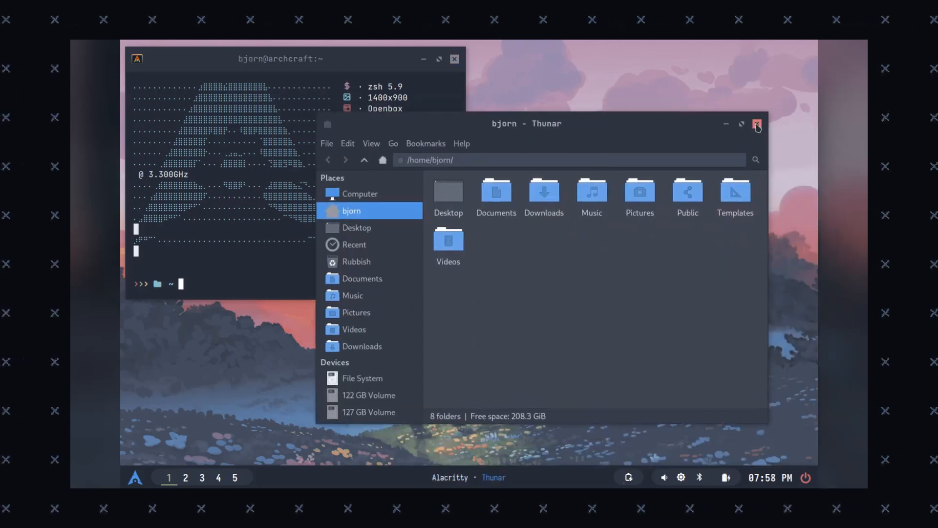
left_click(757, 124)
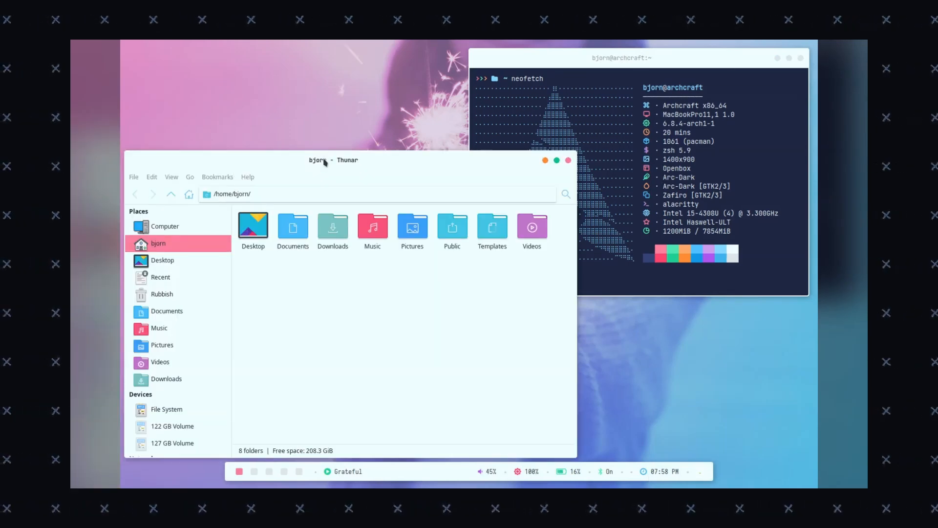
left_click_drag(318, 160, 353, 144)
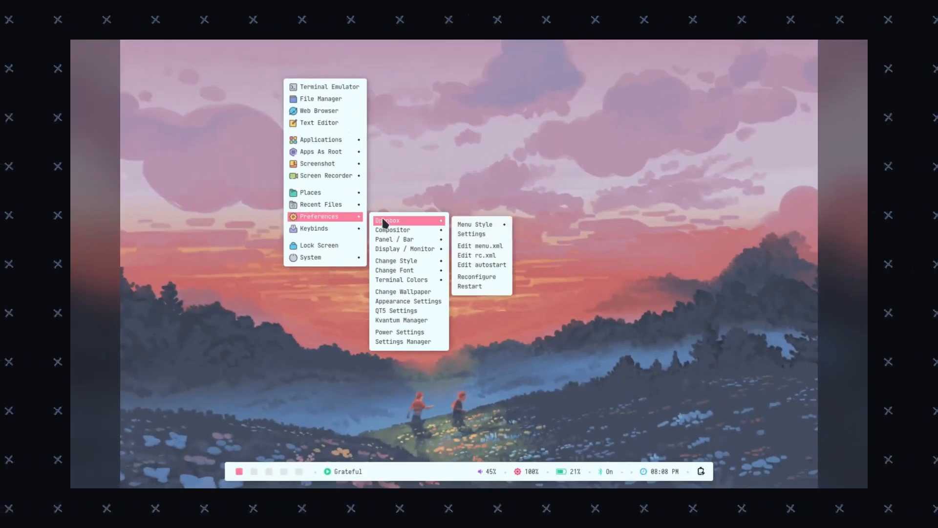
left_click(480, 245)
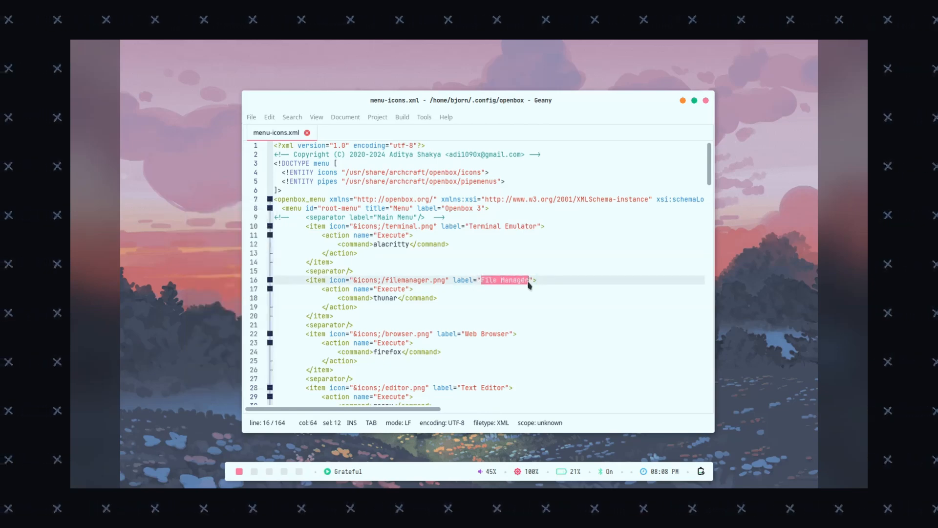
Relabel the File Manager and Web Browser menu entries as Thunar and Firefox
type("Thuna")
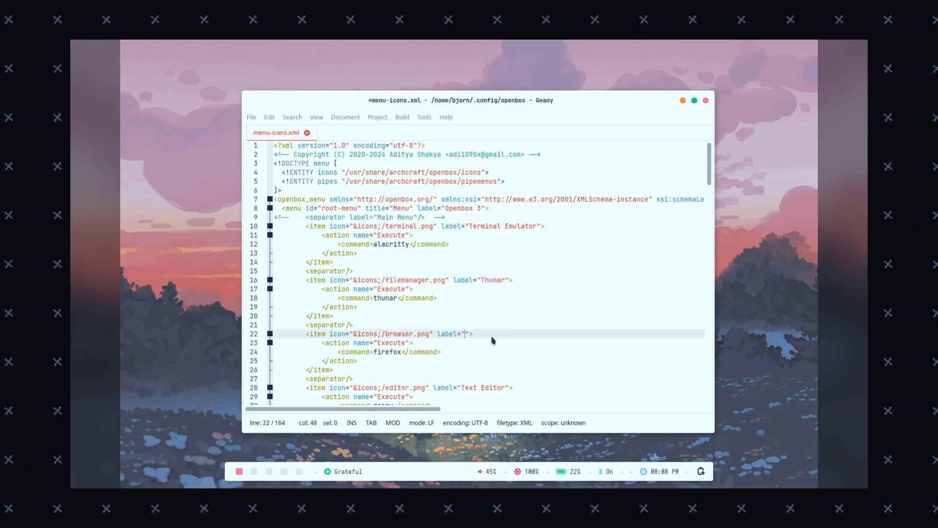
type("Firefox")
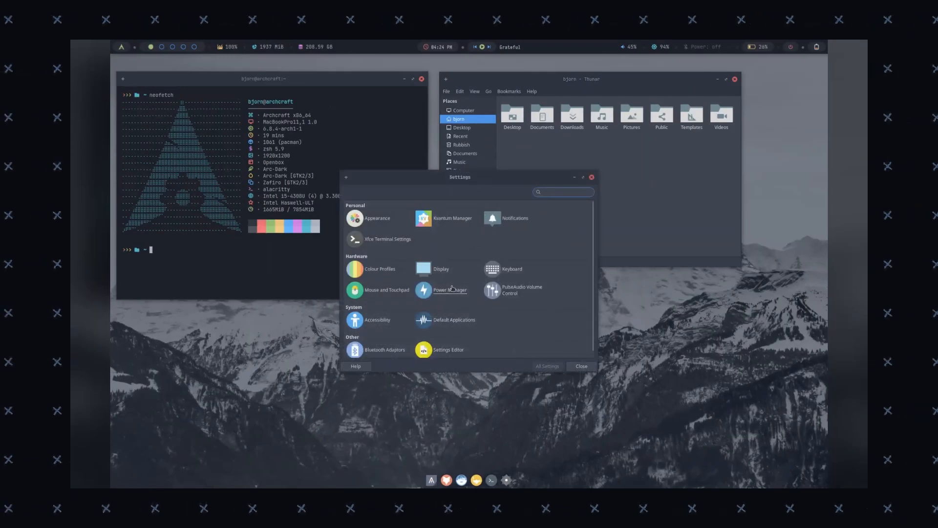
Preview the Sweet-Dark, Nordic and Dracula styles in Xfce Appearance Settings
left_click(378, 218)
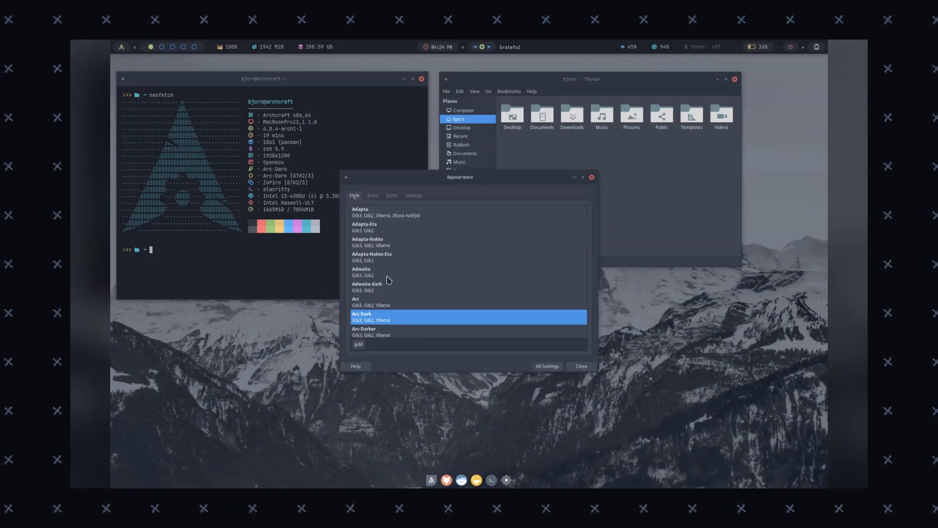
scroll("down", 3)
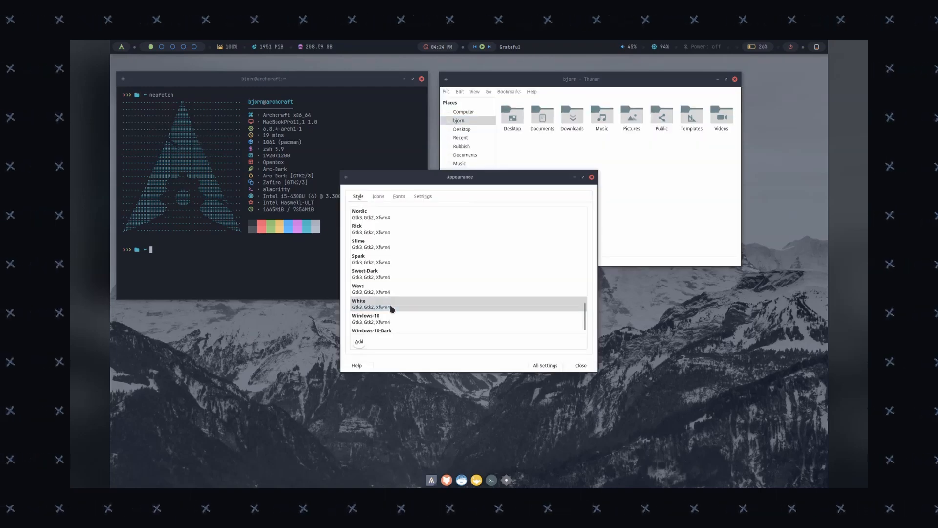
left_click(389, 273)
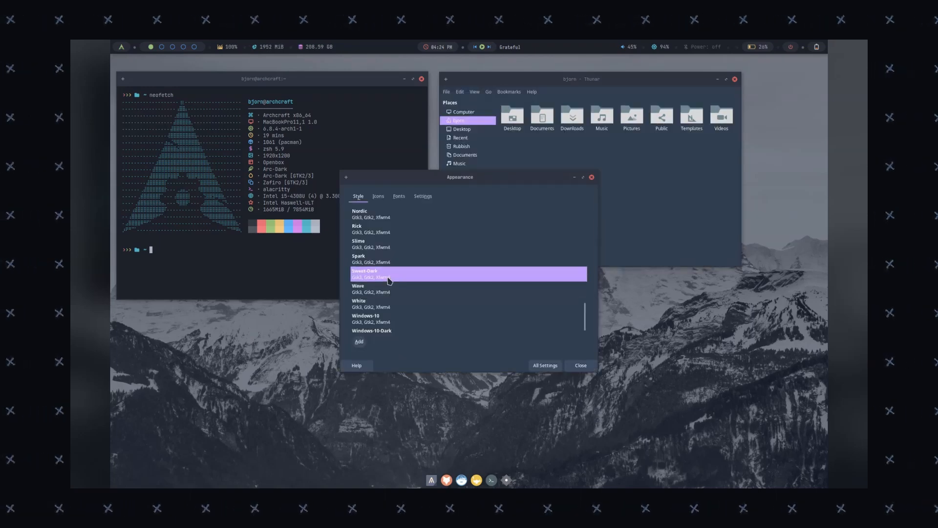
scroll("up", 3)
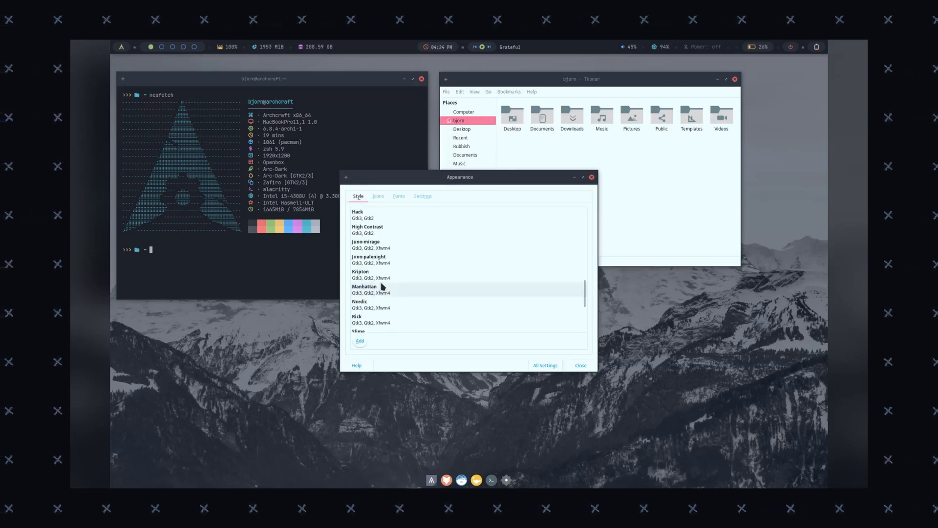
left_click(367, 303)
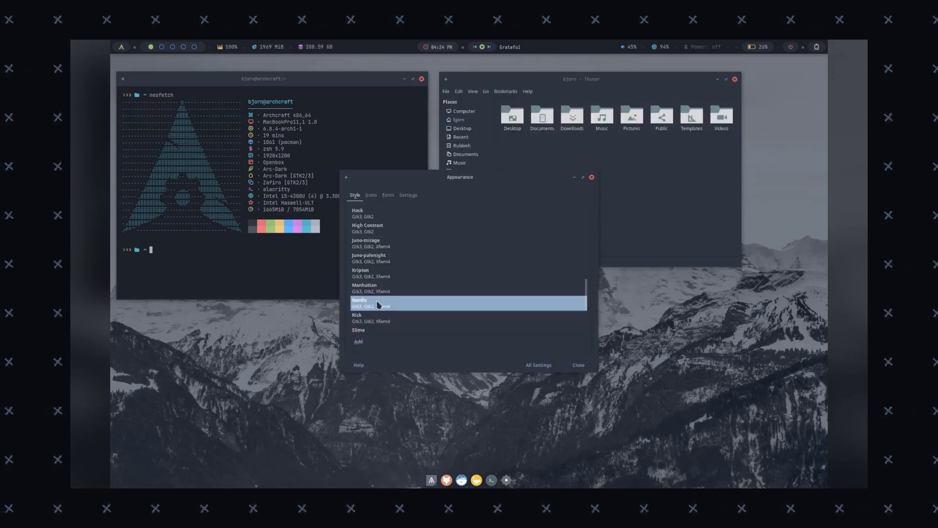
scroll("up", 3)
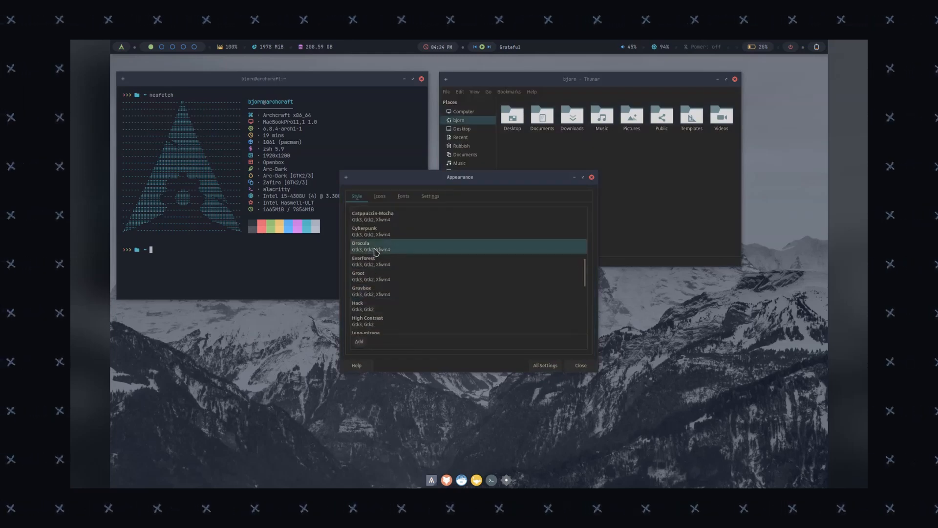
left_click(377, 196)
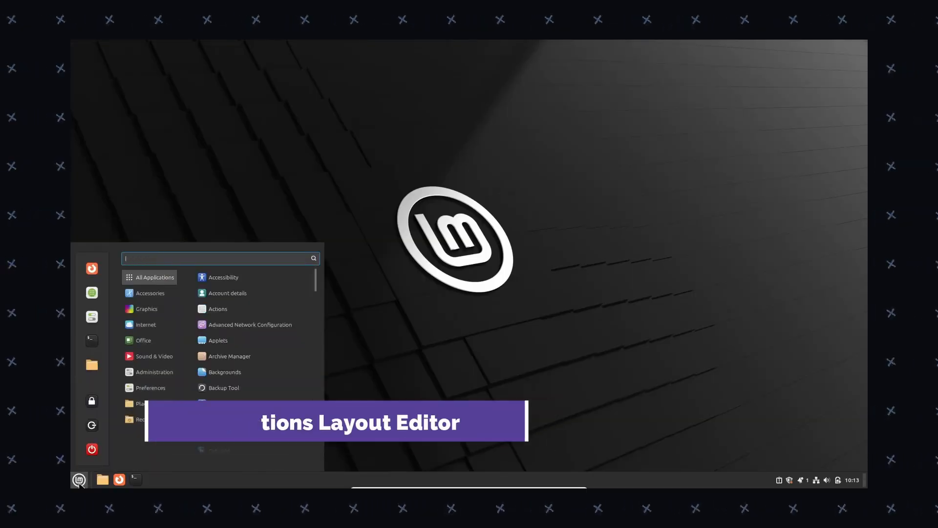
Browse Nemo Actions' Download and Layout tabs showing Test Custom Action's menu placement
left_click(218, 308)
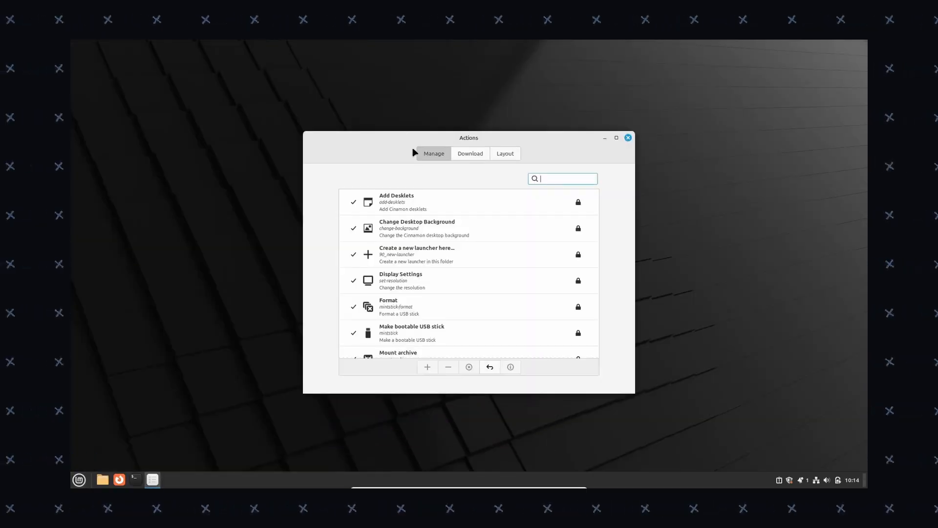
left_click(470, 154)
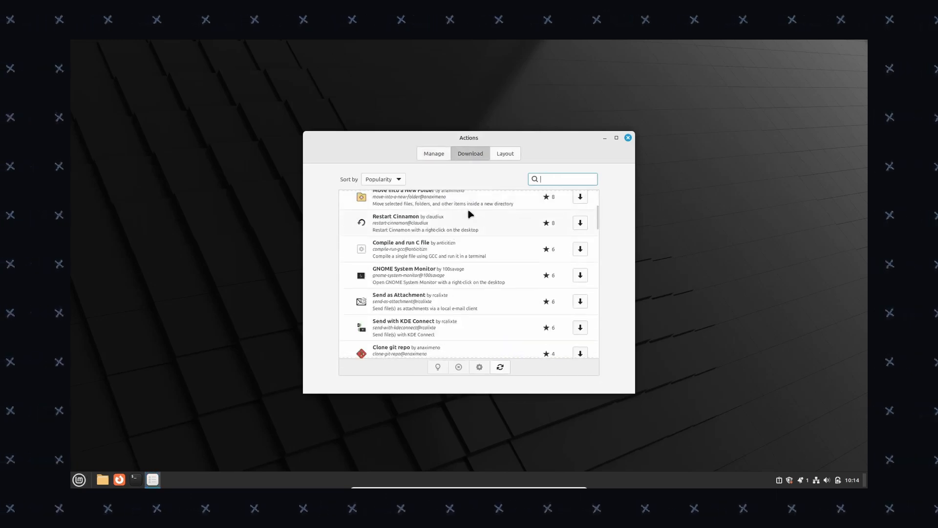
left_click(505, 154)
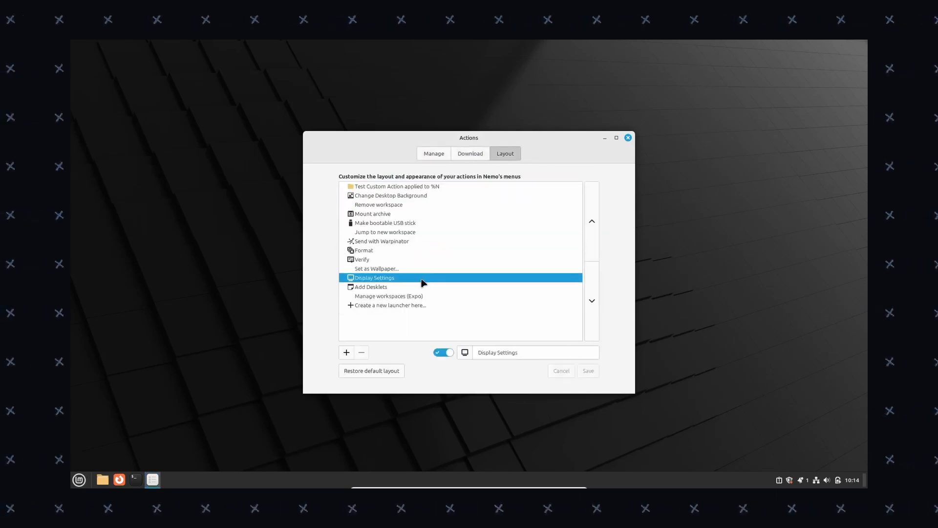
left_click(397, 186)
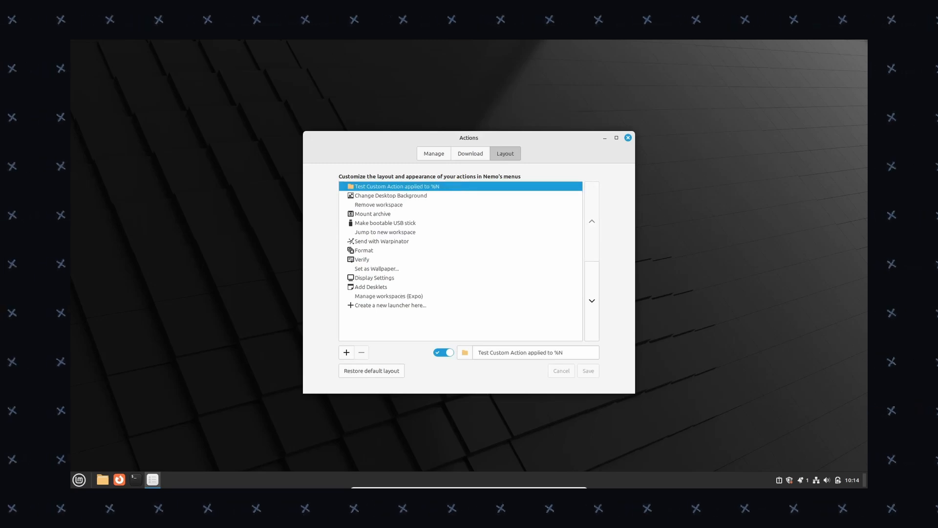
left_click(628, 138)
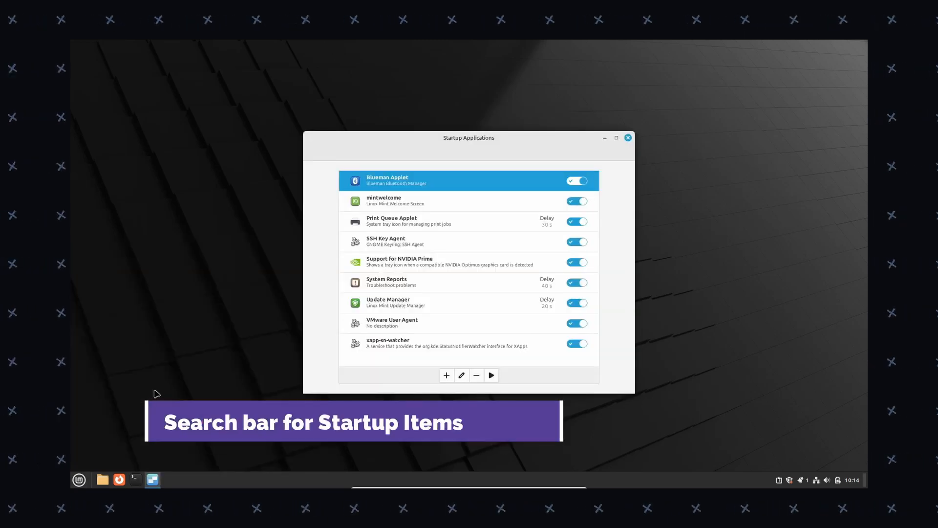
Bring up Startup Applications' picker of installed applications to run at login
left_click(446, 375)
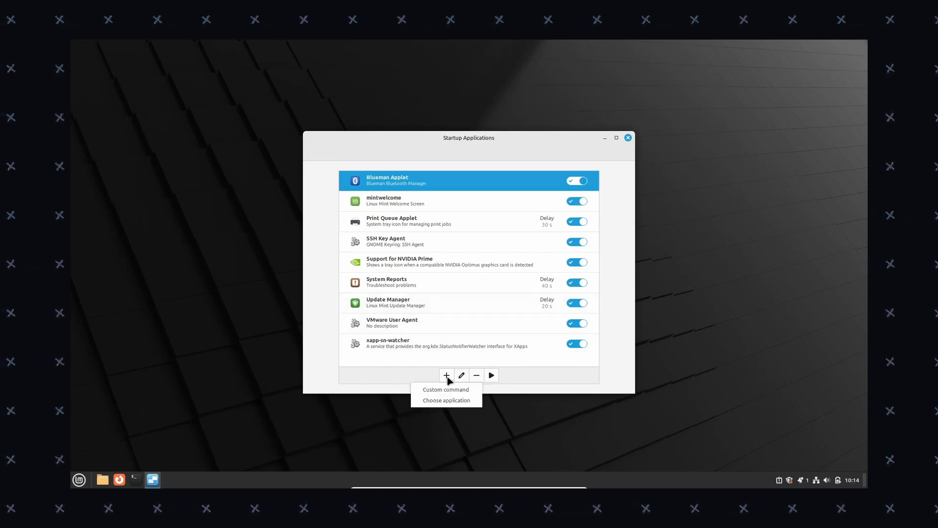
left_click(447, 400)
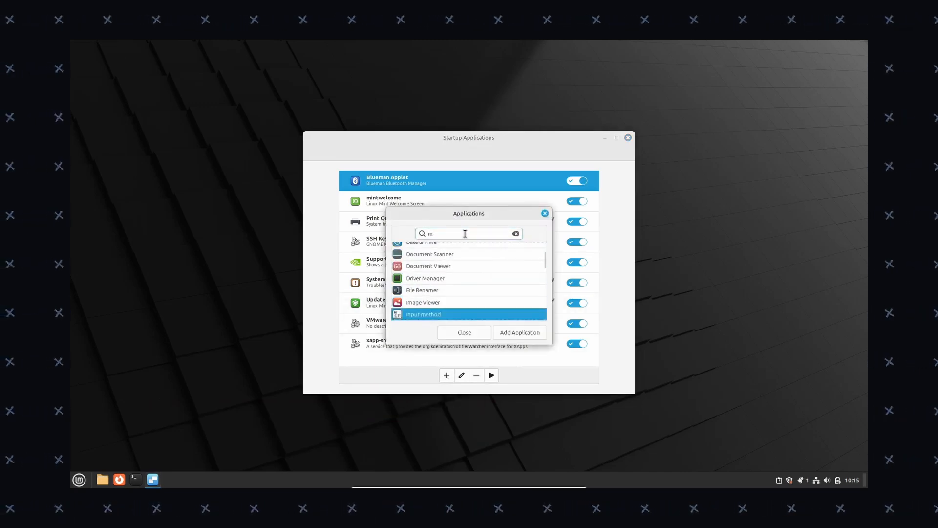
scroll("down", 3)
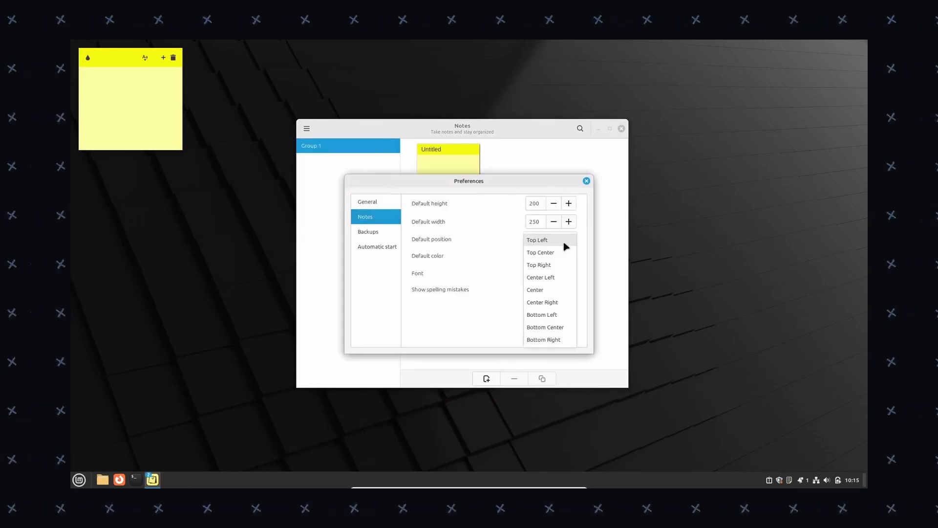
Default new Sticky Notes to Top Left, then launch and close Rhythmbox from the menu
left_click(537, 240)
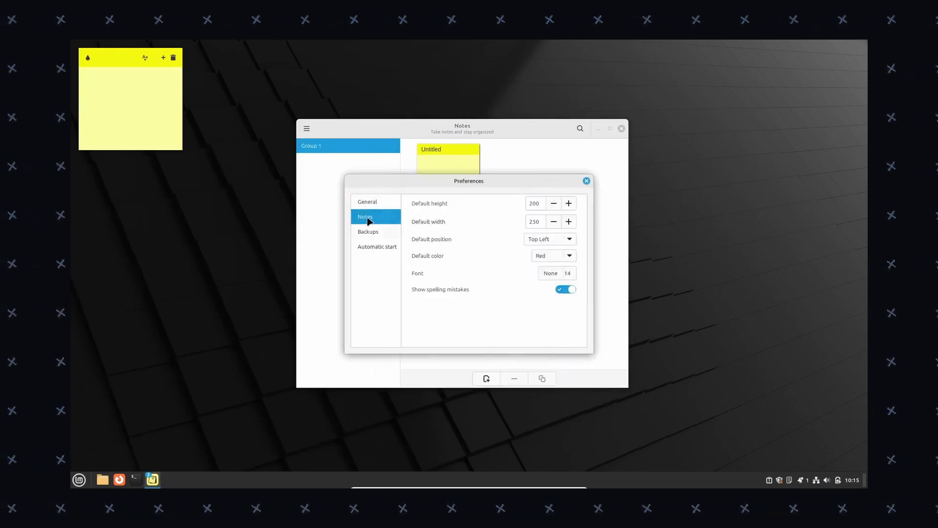
mouse_move(381, 218)
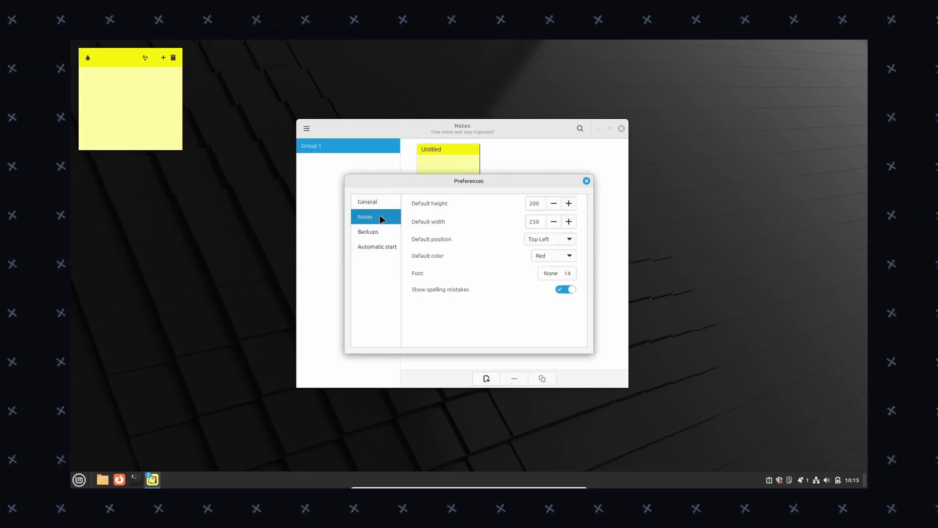
left_click(78, 480)
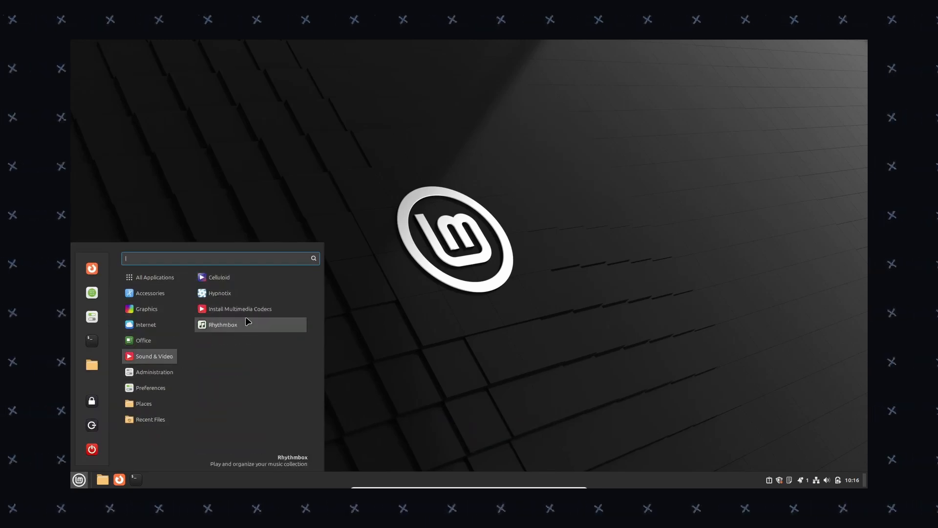
left_click(223, 324)
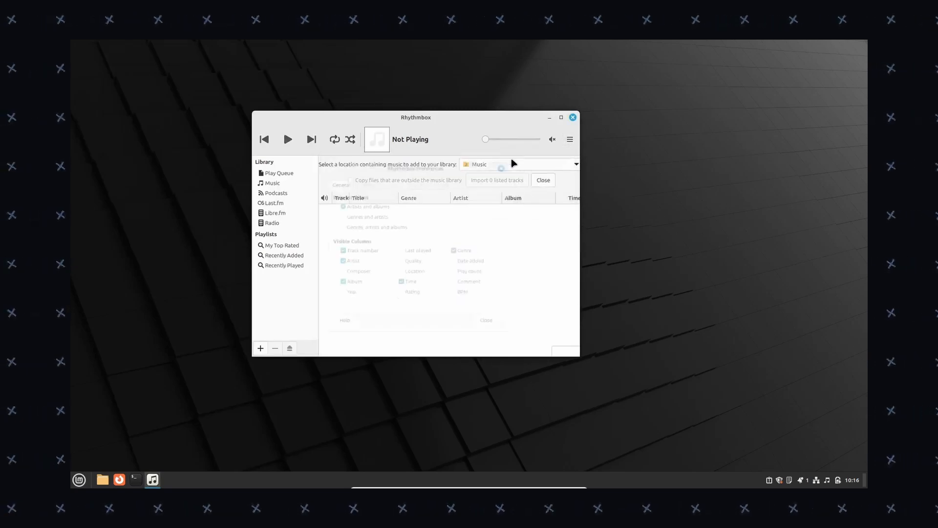
left_click(572, 117)
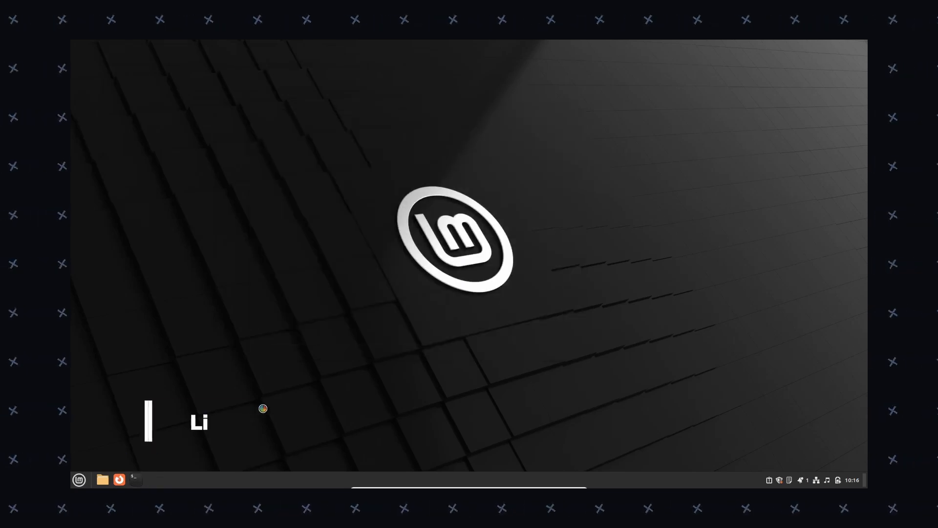
left_click(134, 479)
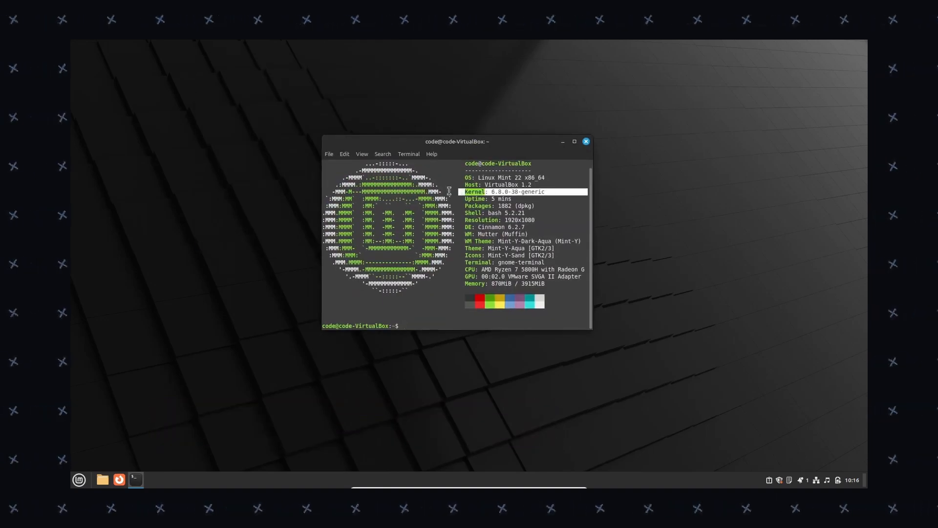
mouse_move(564, 165)
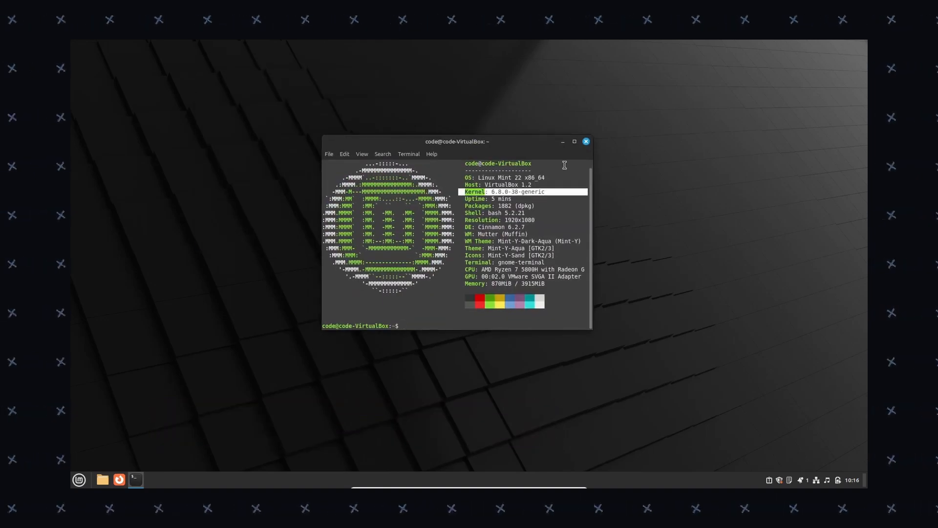
View the neofetch summary showing Linux Mint 22, kernel 6.8.0-38-generic and Cinnamon 6.2.7
left_click(586, 141)
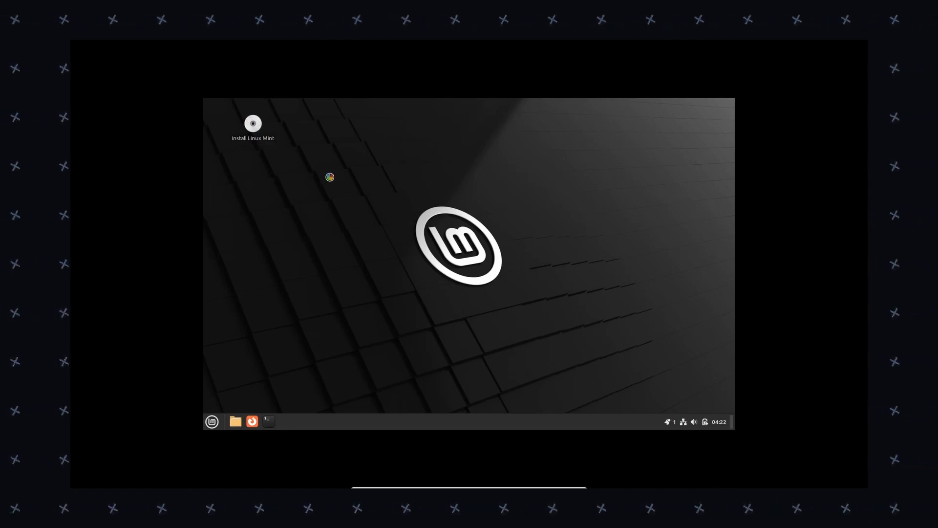
Launch Install Linux Mint and accept English, the English (US) keyboard and the codecs step
double_click(252, 123)
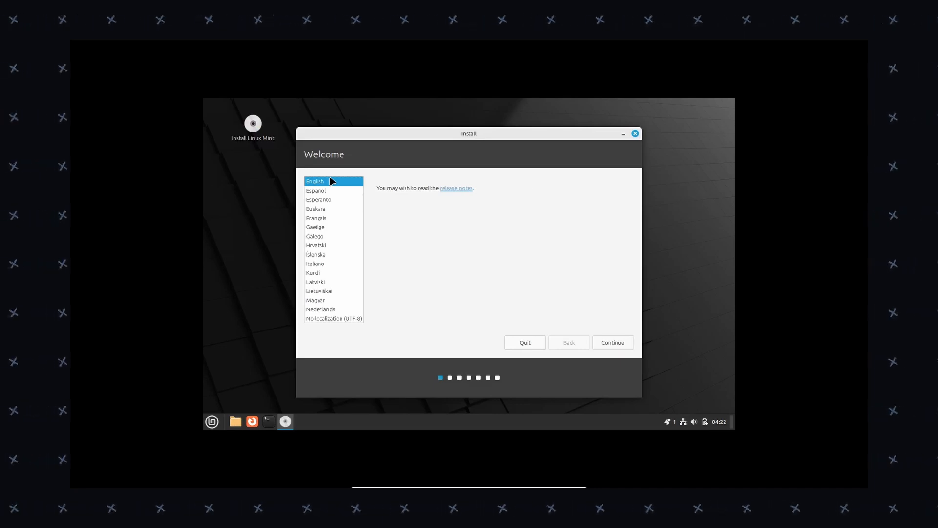
left_click(612, 342)
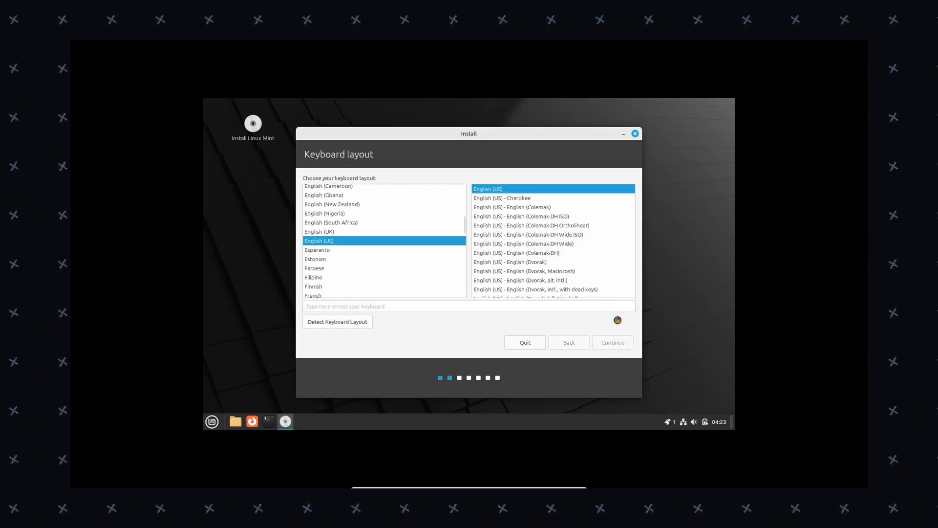
left_click(612, 342)
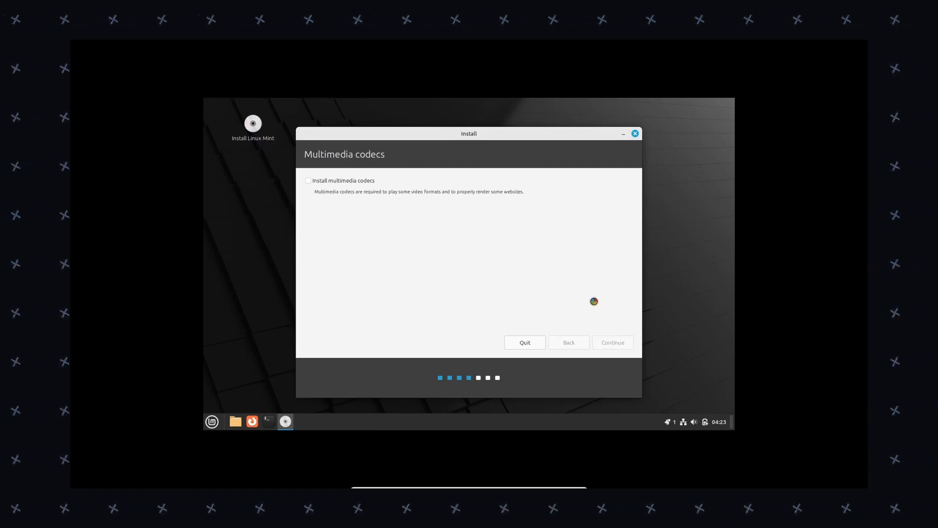
left_click(612, 342)
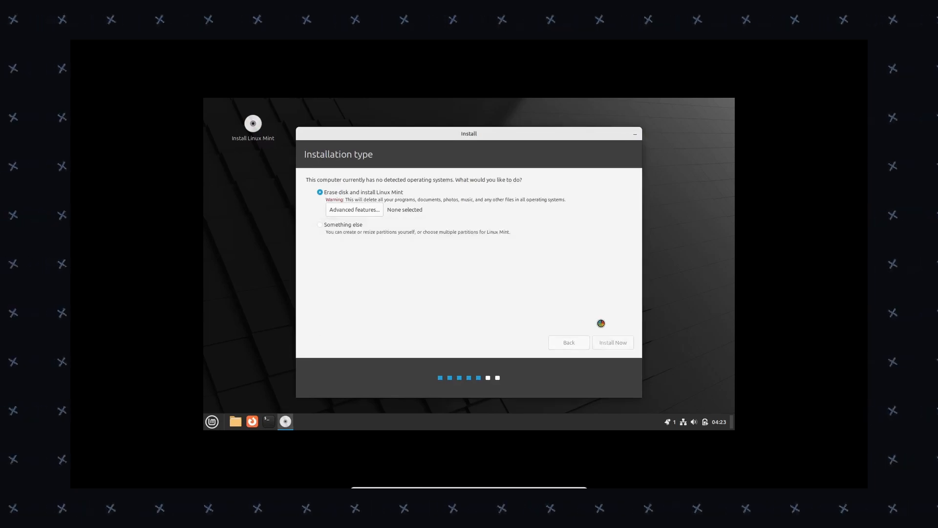
Choose Erase disk, confirm Kolkata timezone and enter the 'code' user account details
left_click(612, 342)
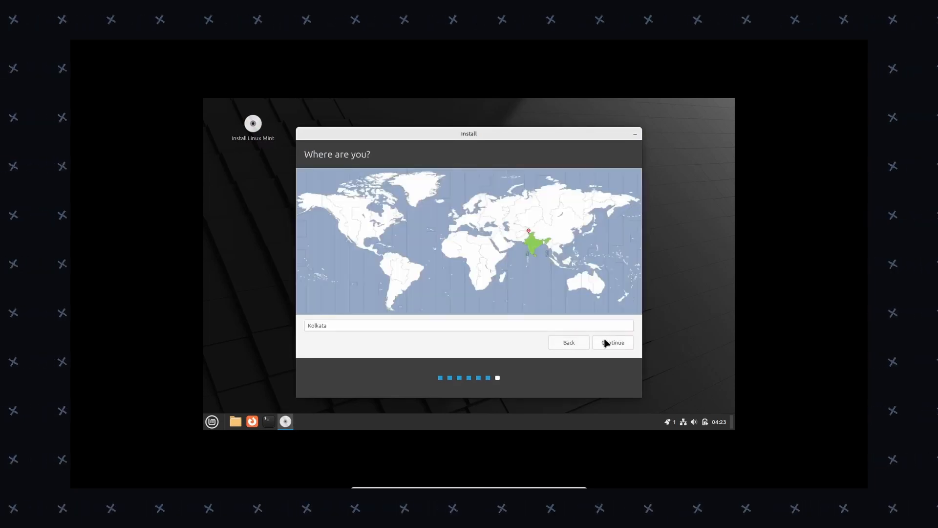
left_click(612, 343)
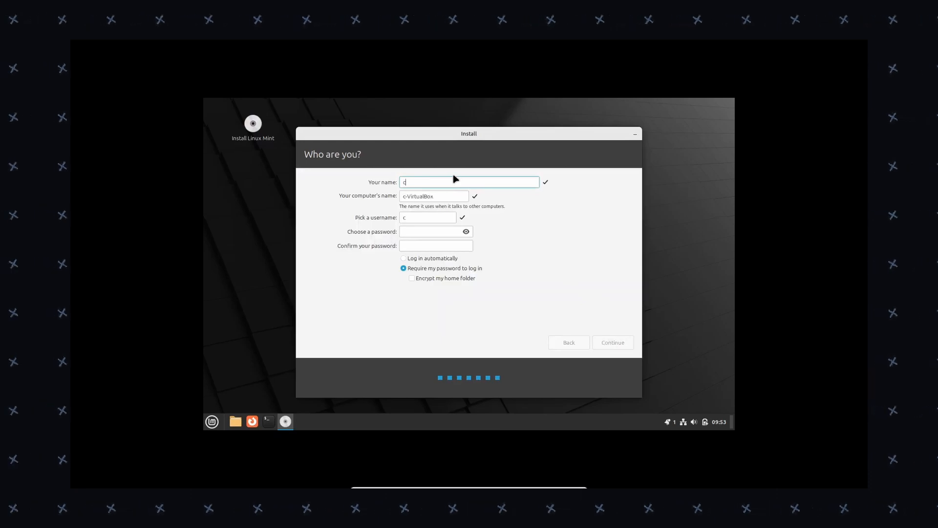
type("ode")
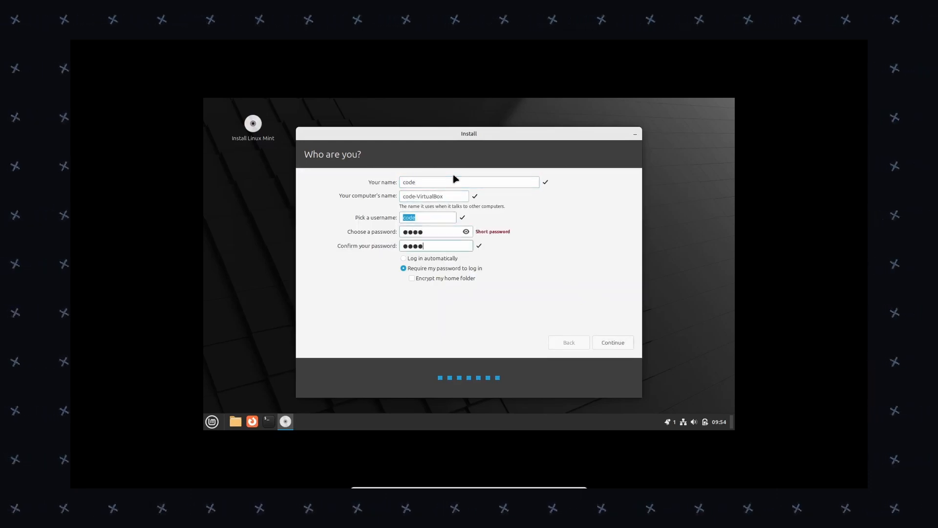
left_click(612, 342)
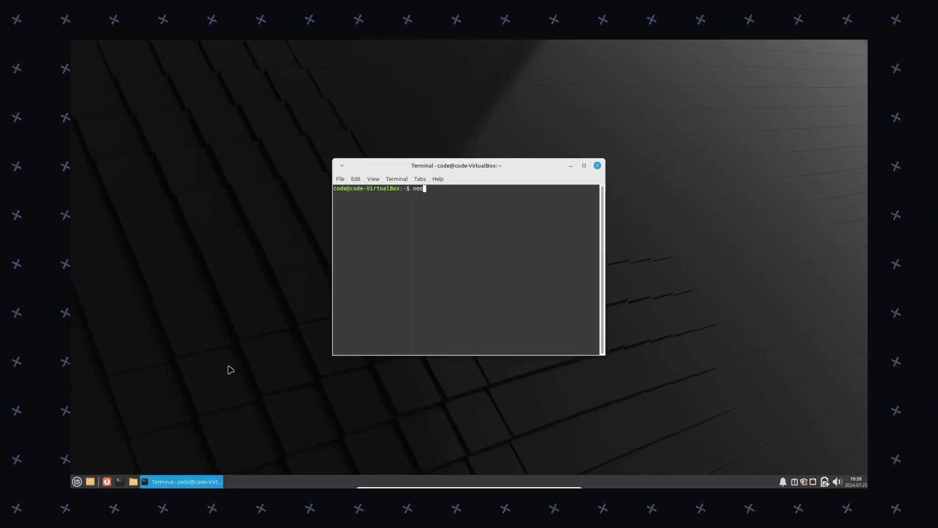
Run neofetch in the Xfce terminal showing Linux Mint 22 with Xfce 4.18
key("Return")
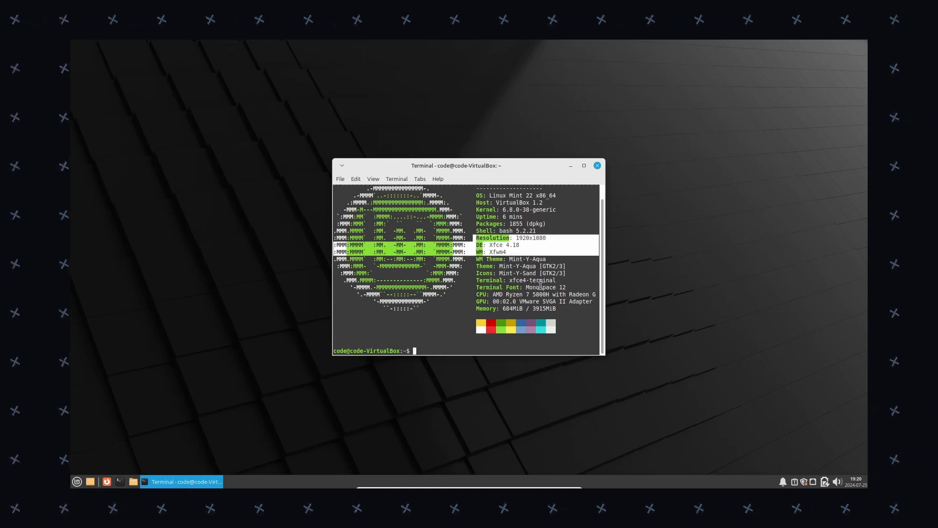
left_click(76, 481)
type("neofet")
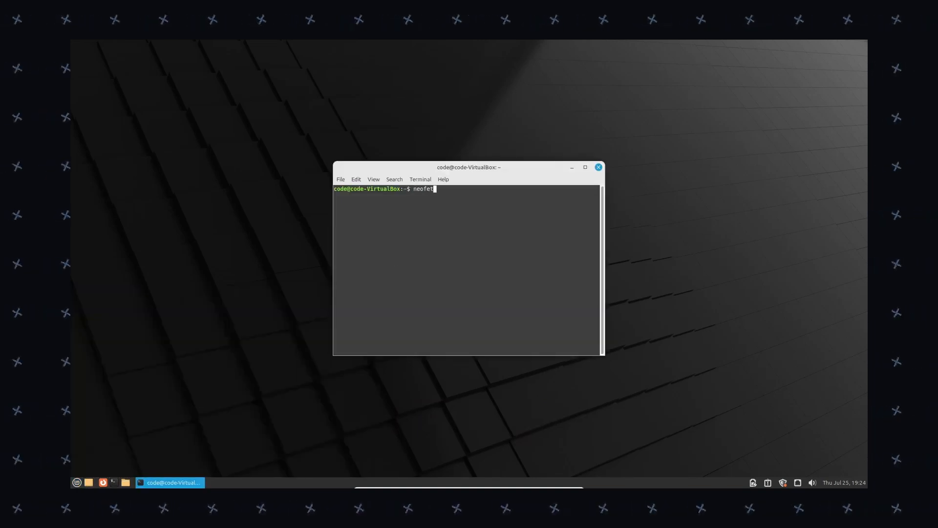
key("Return")
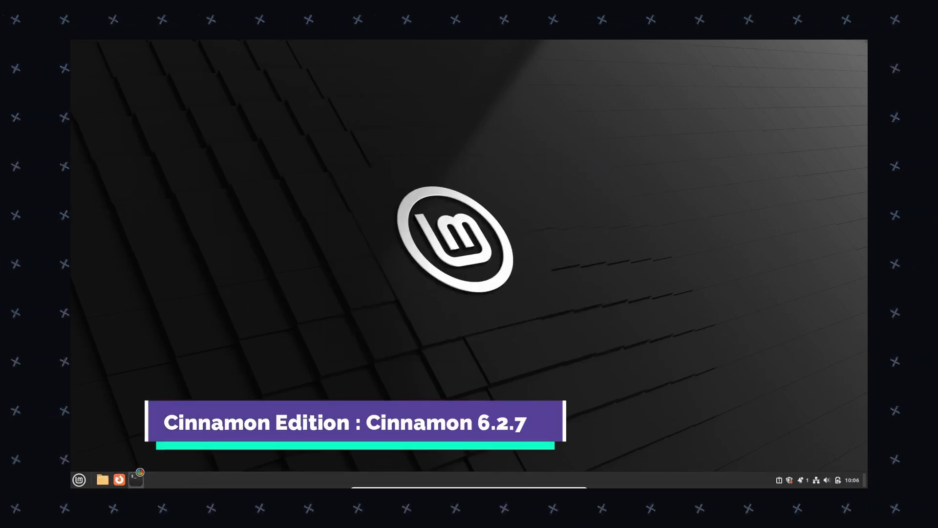
left_click(135, 479)
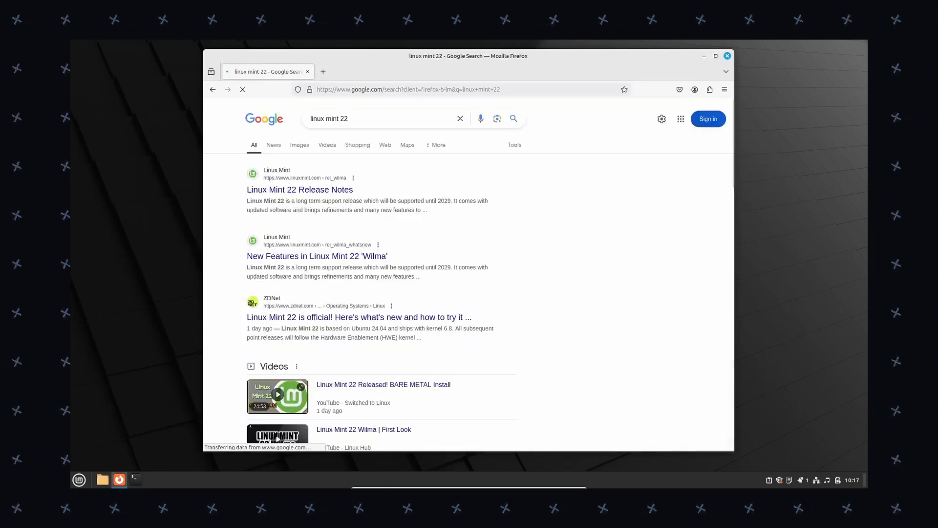
View the Linux Mint 22 Release Notes result and scroll through Known Issues to the Wine instructions
left_click(300, 189)
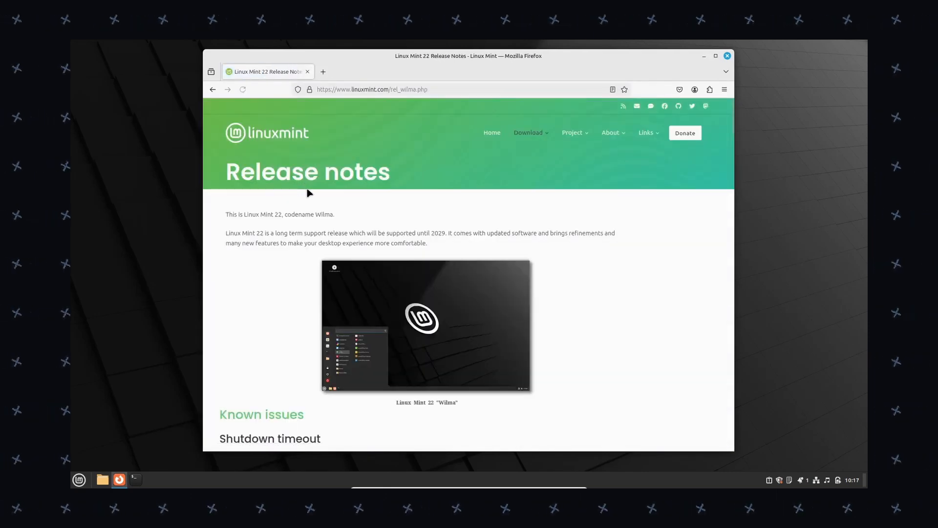
scroll("down", 3)
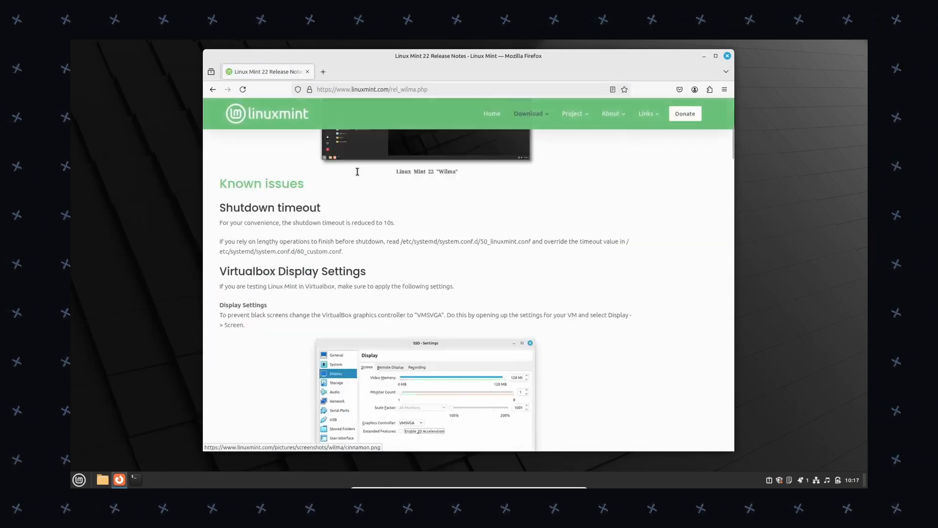
scroll("down", 3)
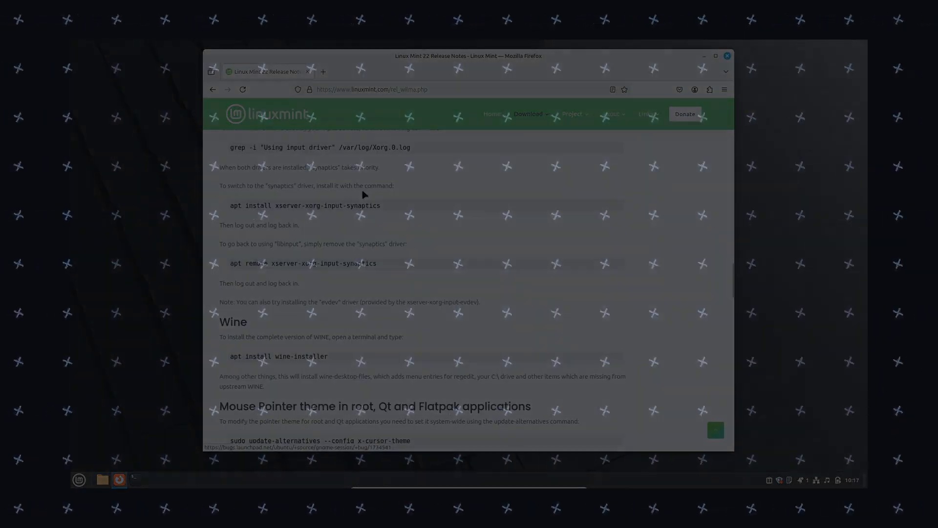